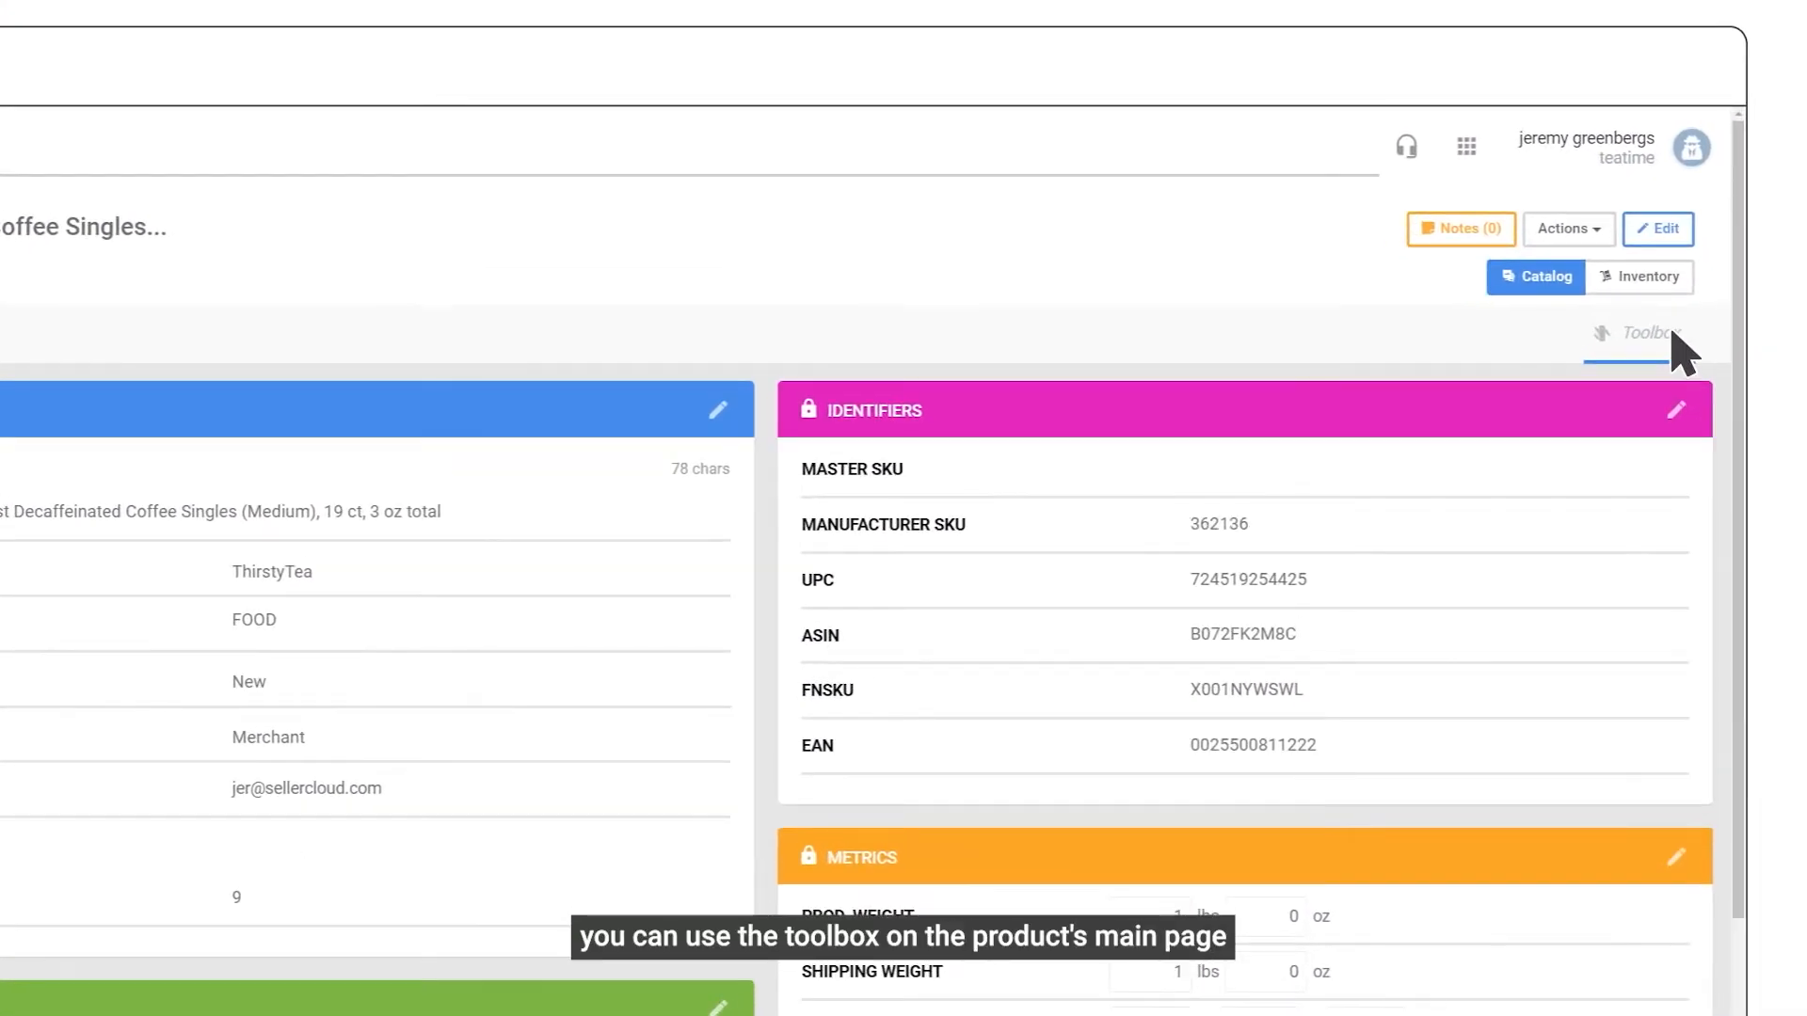
Find 'Ama' in the product Toolbox and go to the Amazon Properties page.
{"action": "type", "text": "Amazon"}
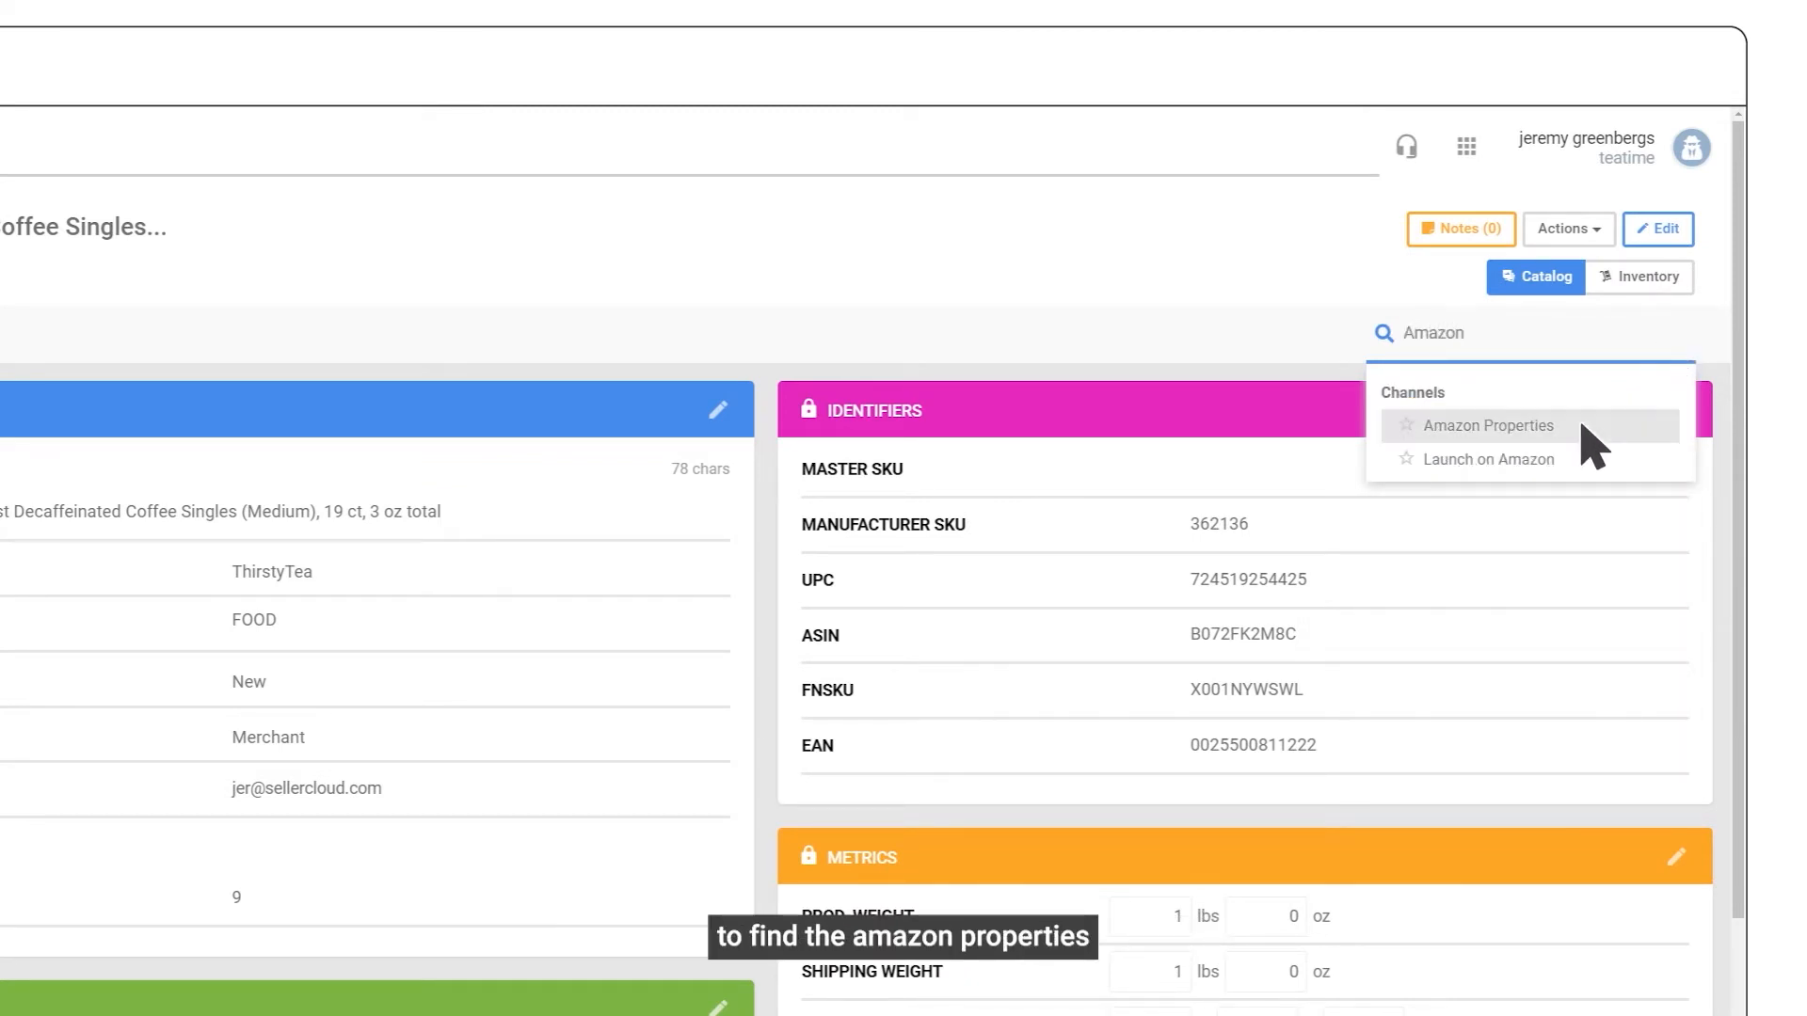
{"action": "left_click", "coordinate": [1490, 425]}
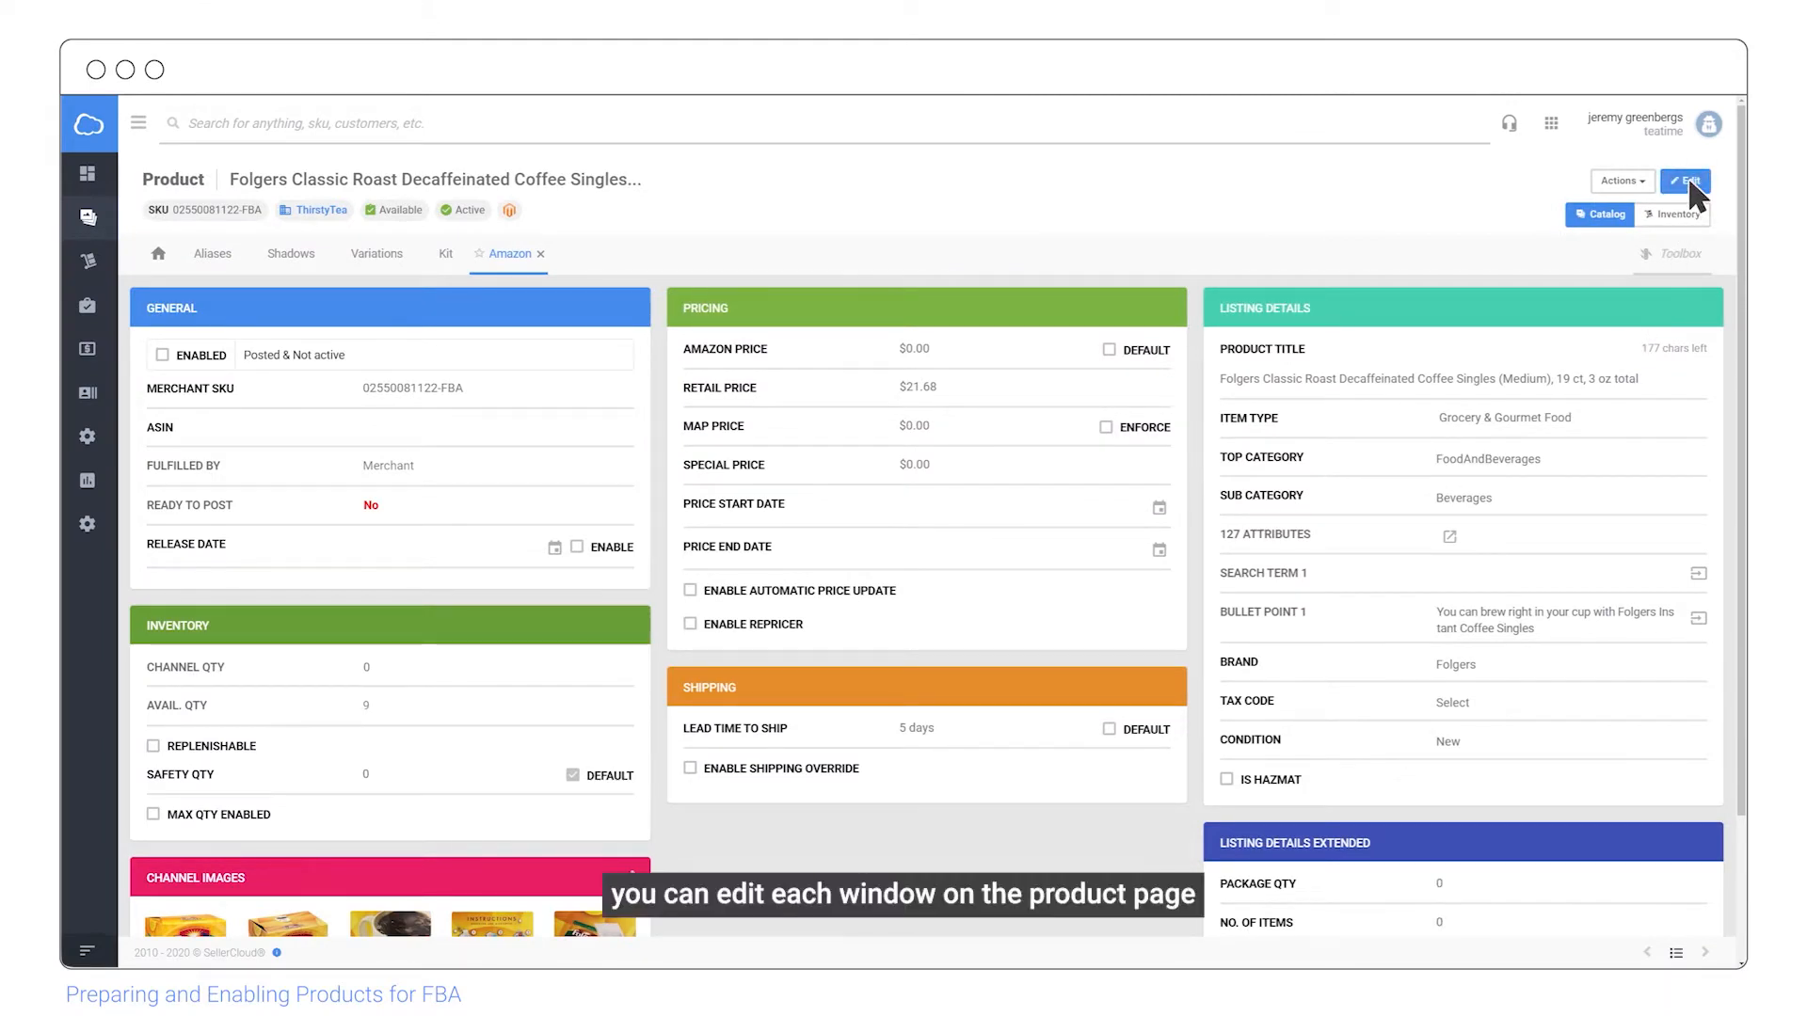
Edit the Amazon properties so the Amazon price uses the default $21.68.
{"action": "left_click", "coordinate": [1684, 180]}
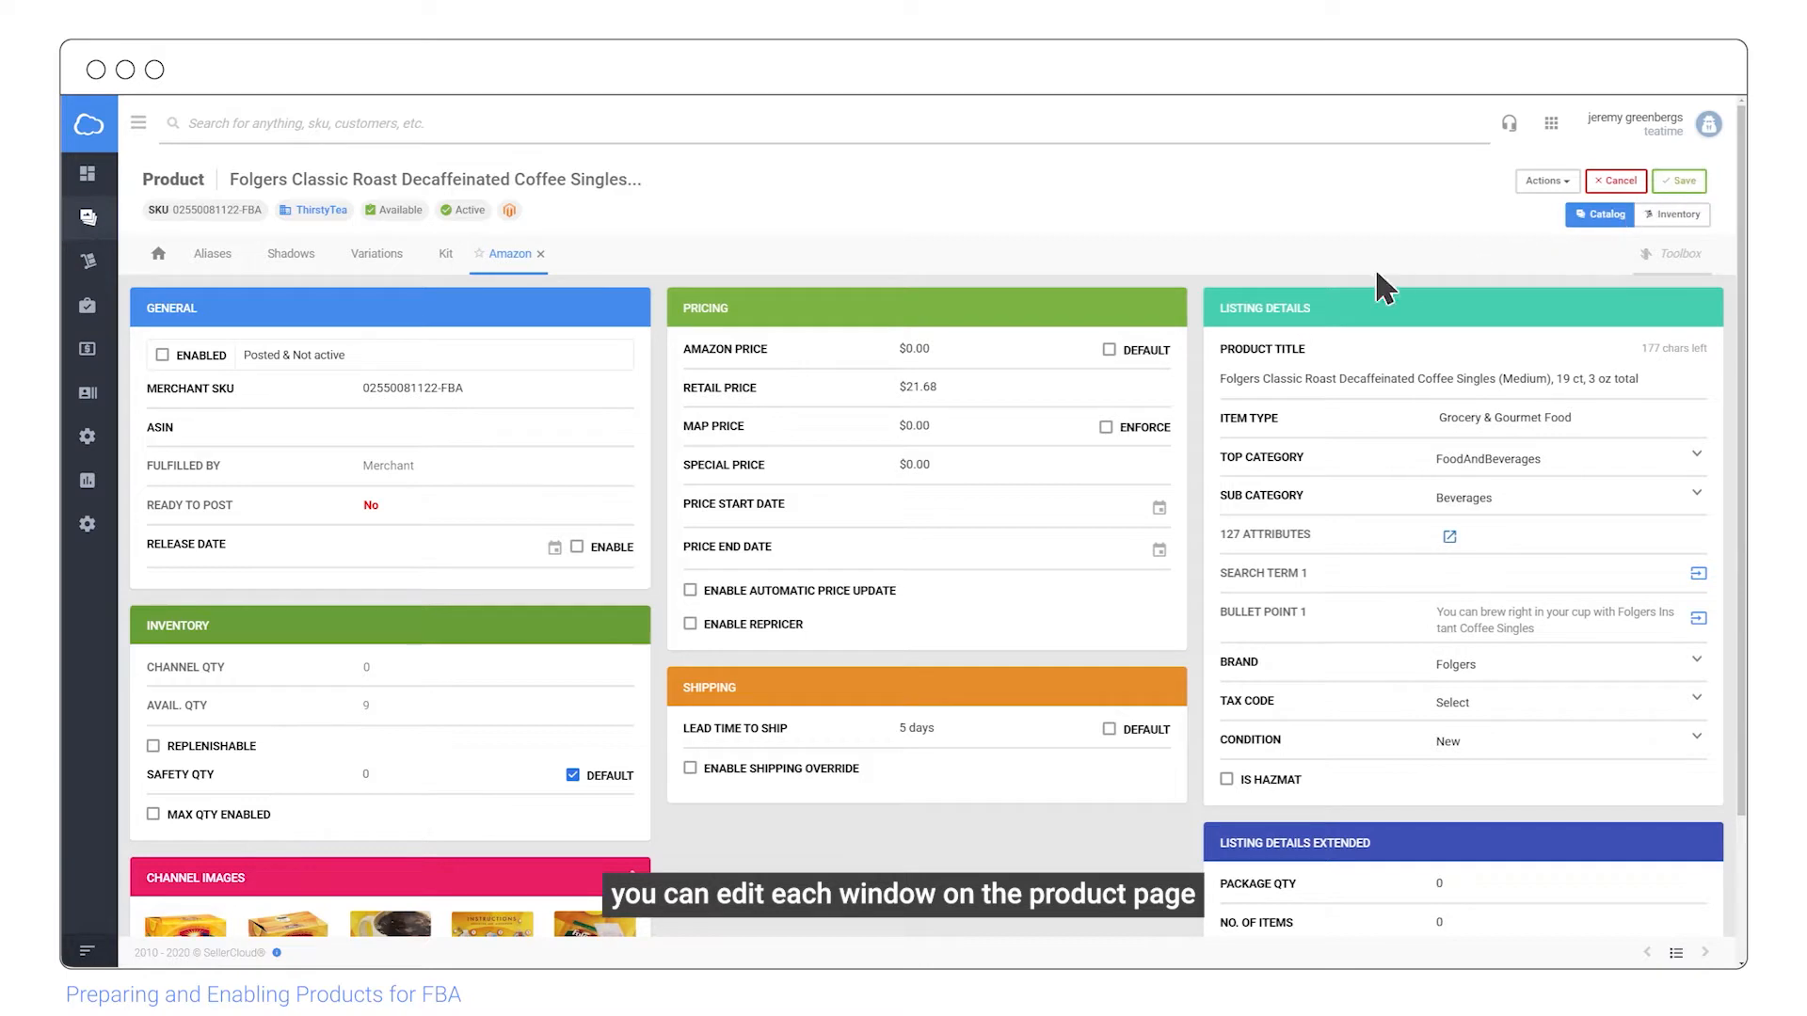
{"action": "mouse_move", "coordinate": [1112, 363]}
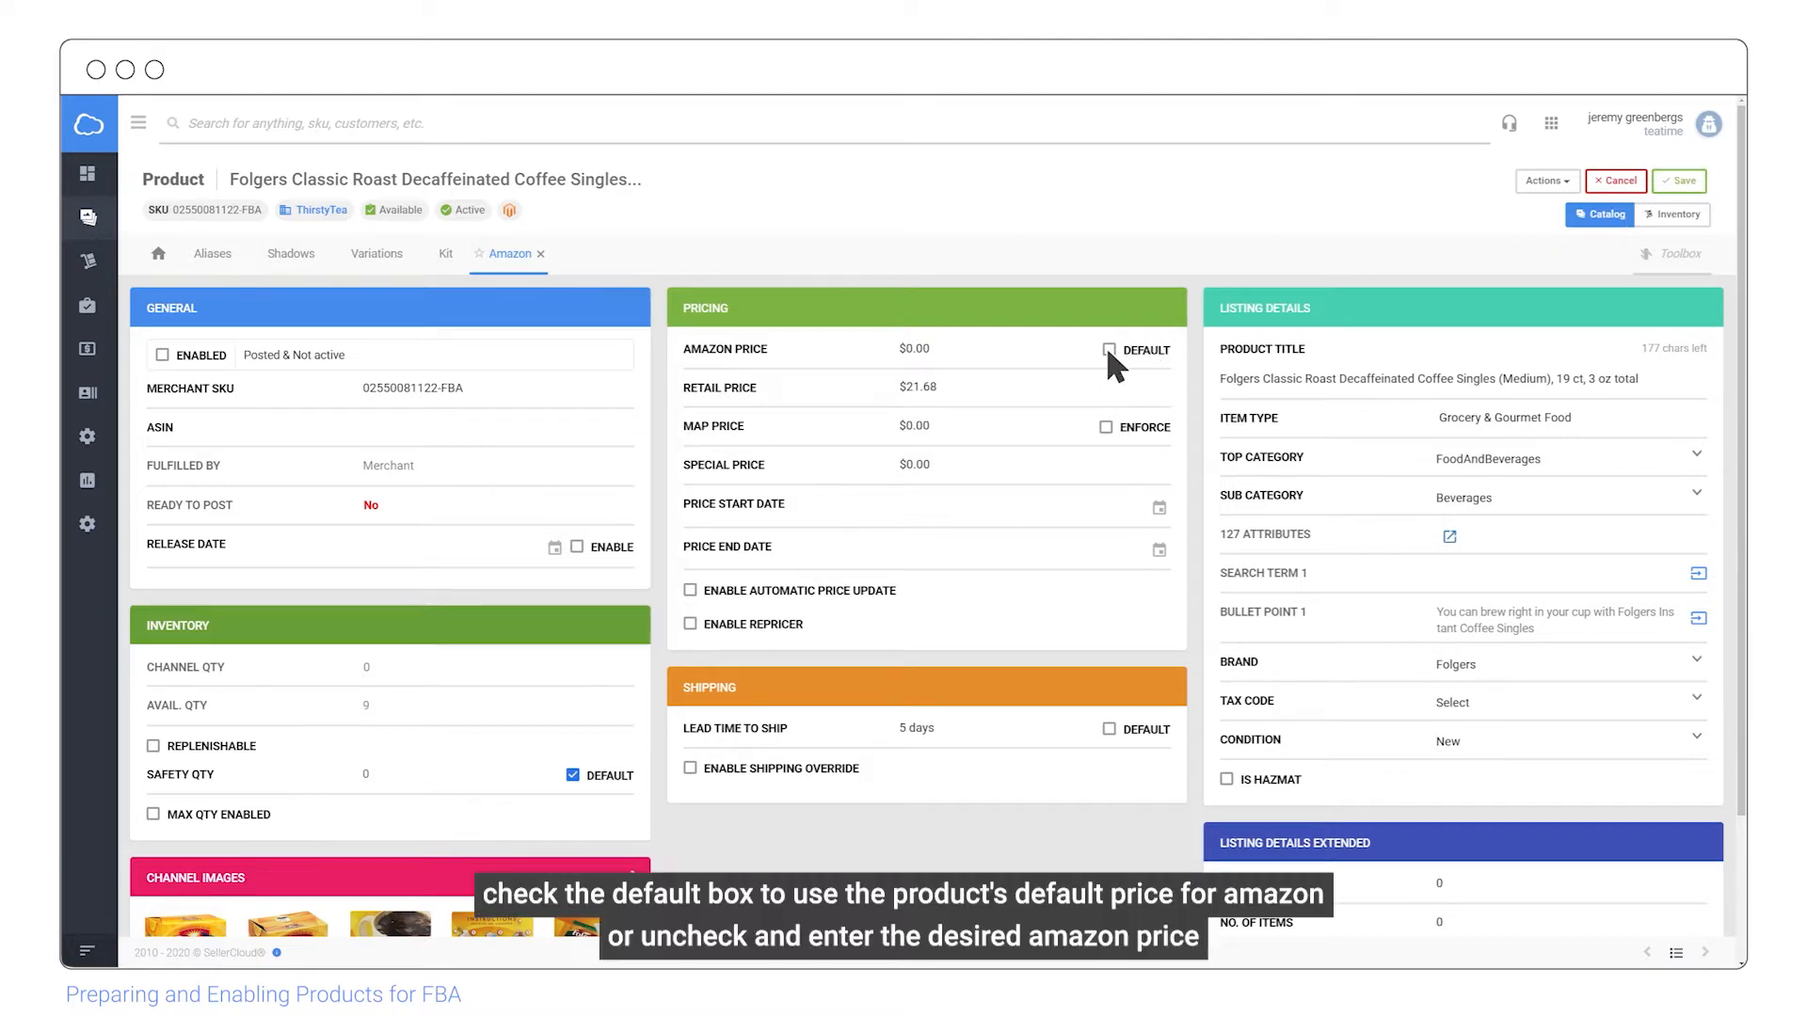
{"action": "left_click", "coordinate": [1109, 350]}
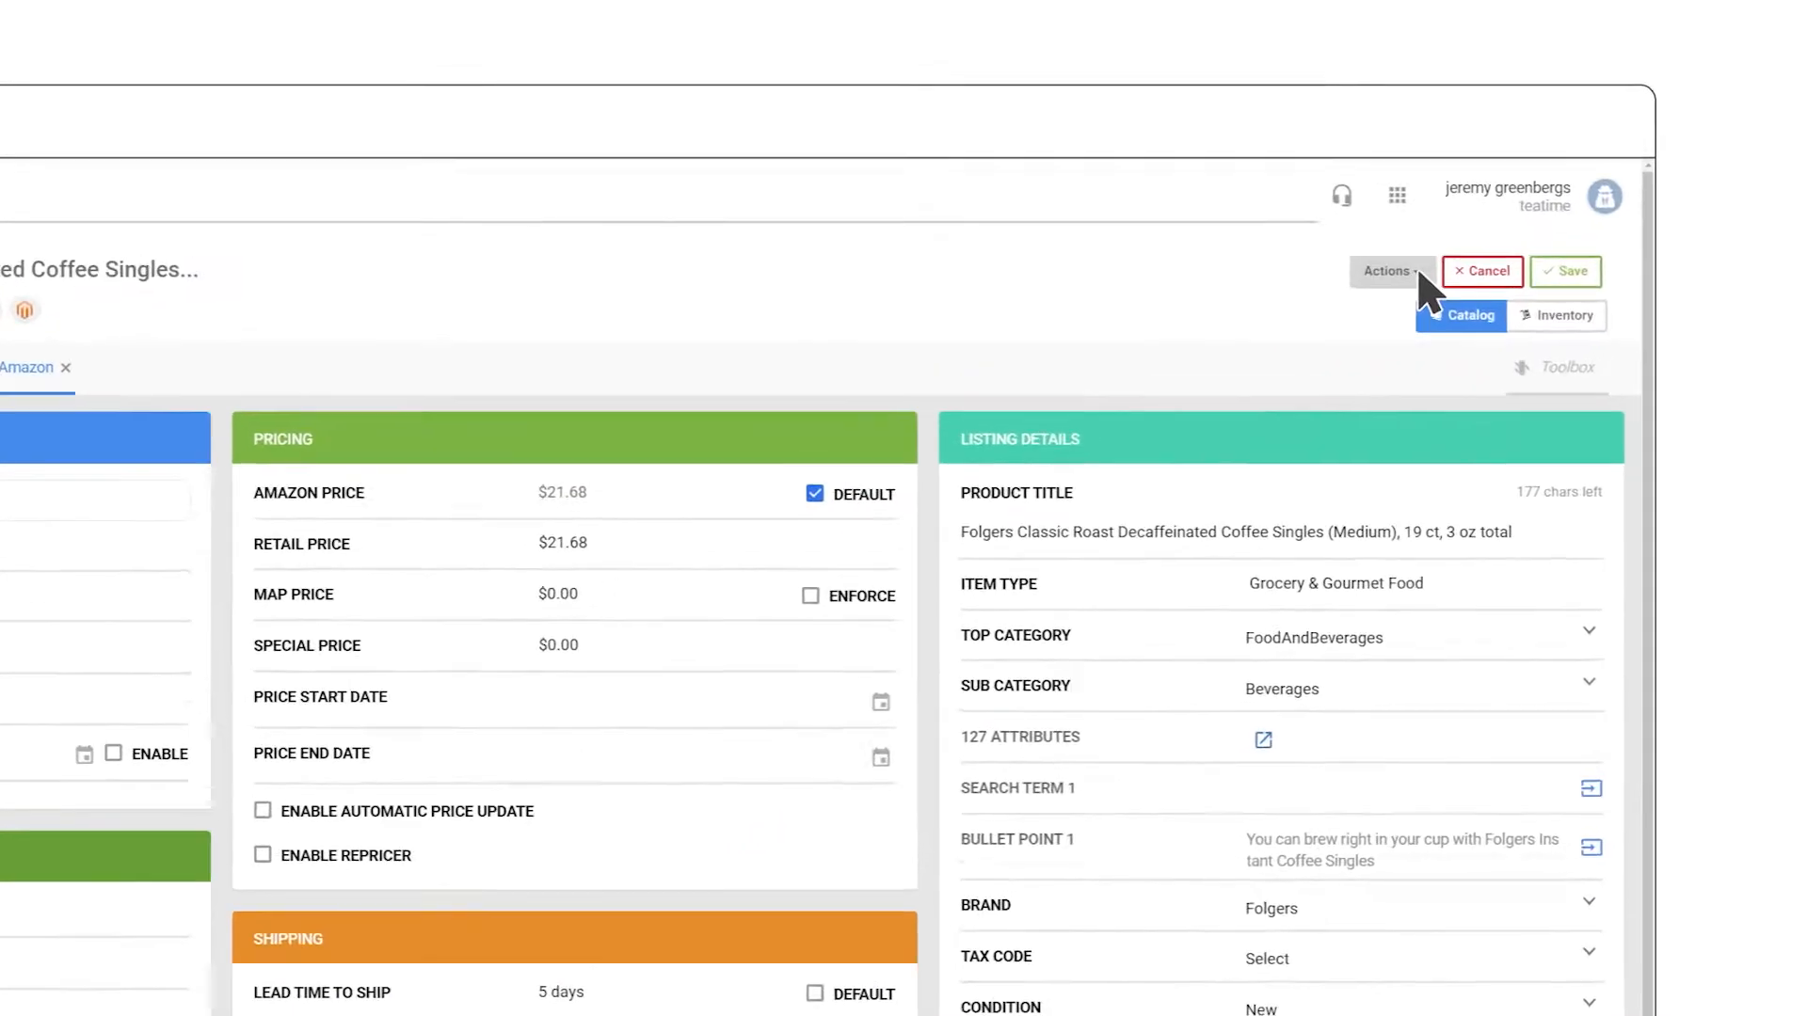
Use Find Asin to pull ASIN B072FK2M8C from Amazon, save it to the product, and close the lookup.
{"action": "left_click", "coordinate": [1389, 271]}
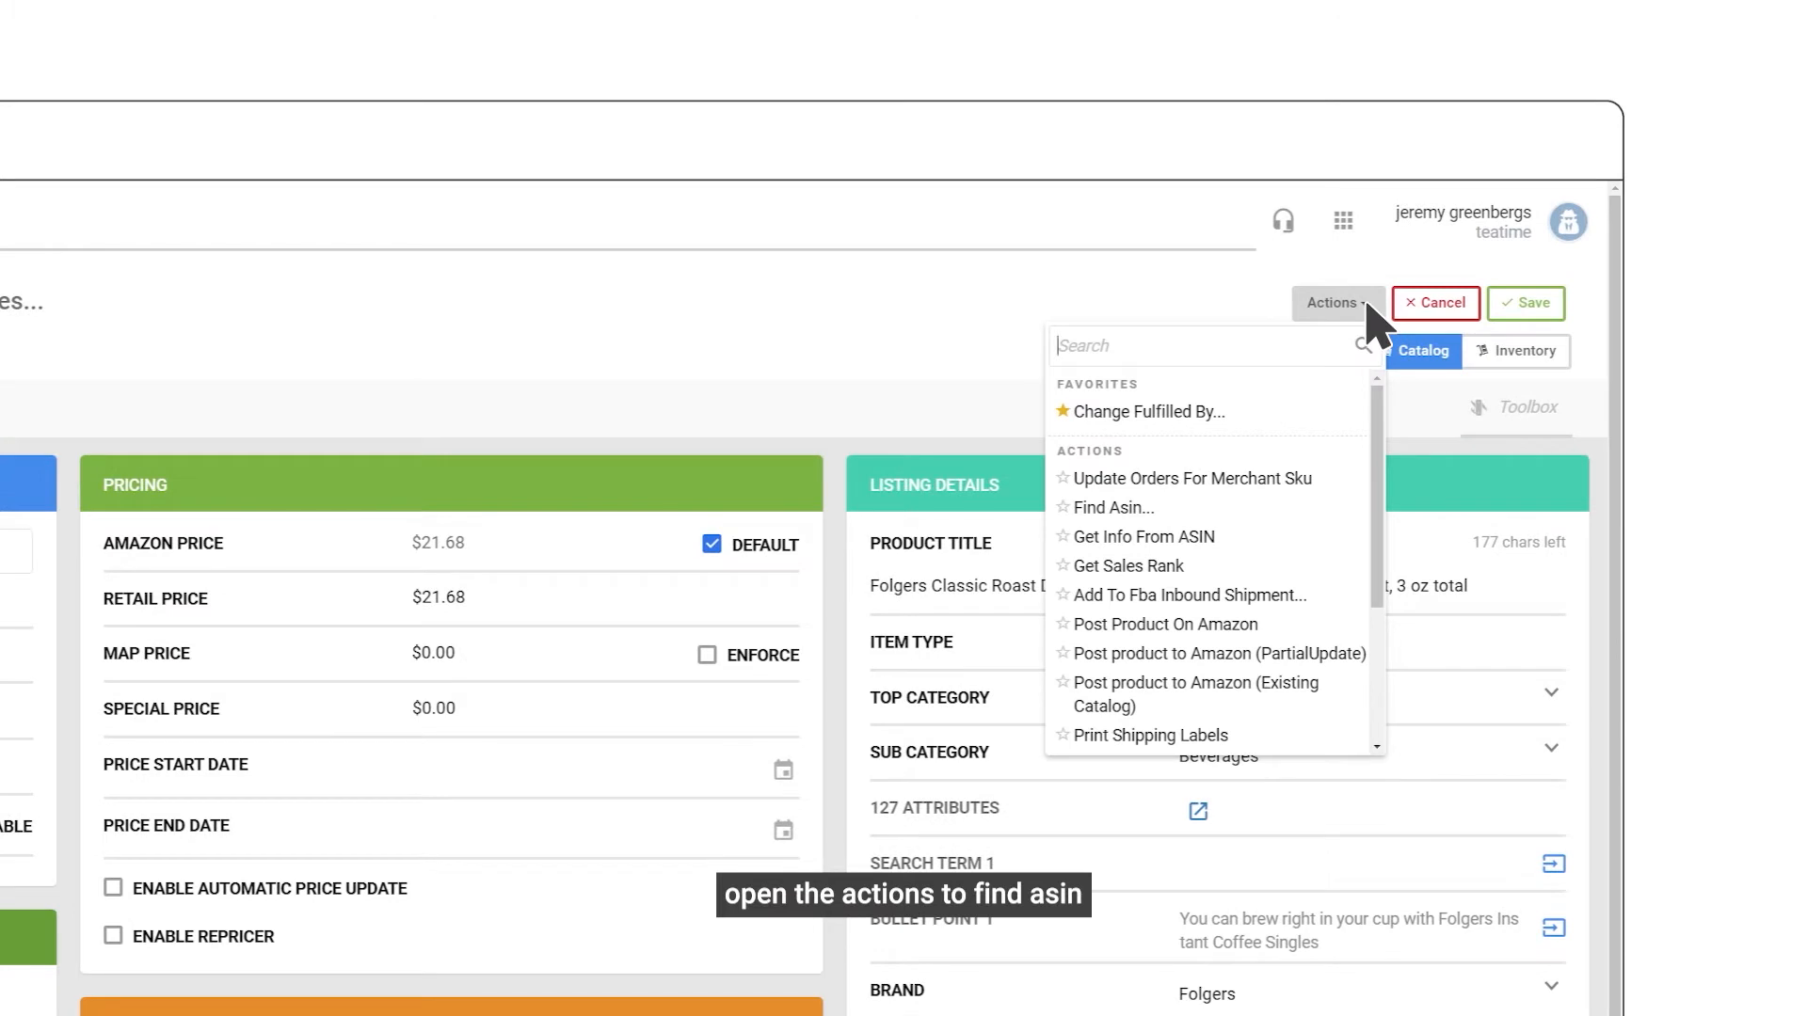
{"action": "type", "text": "Find"}
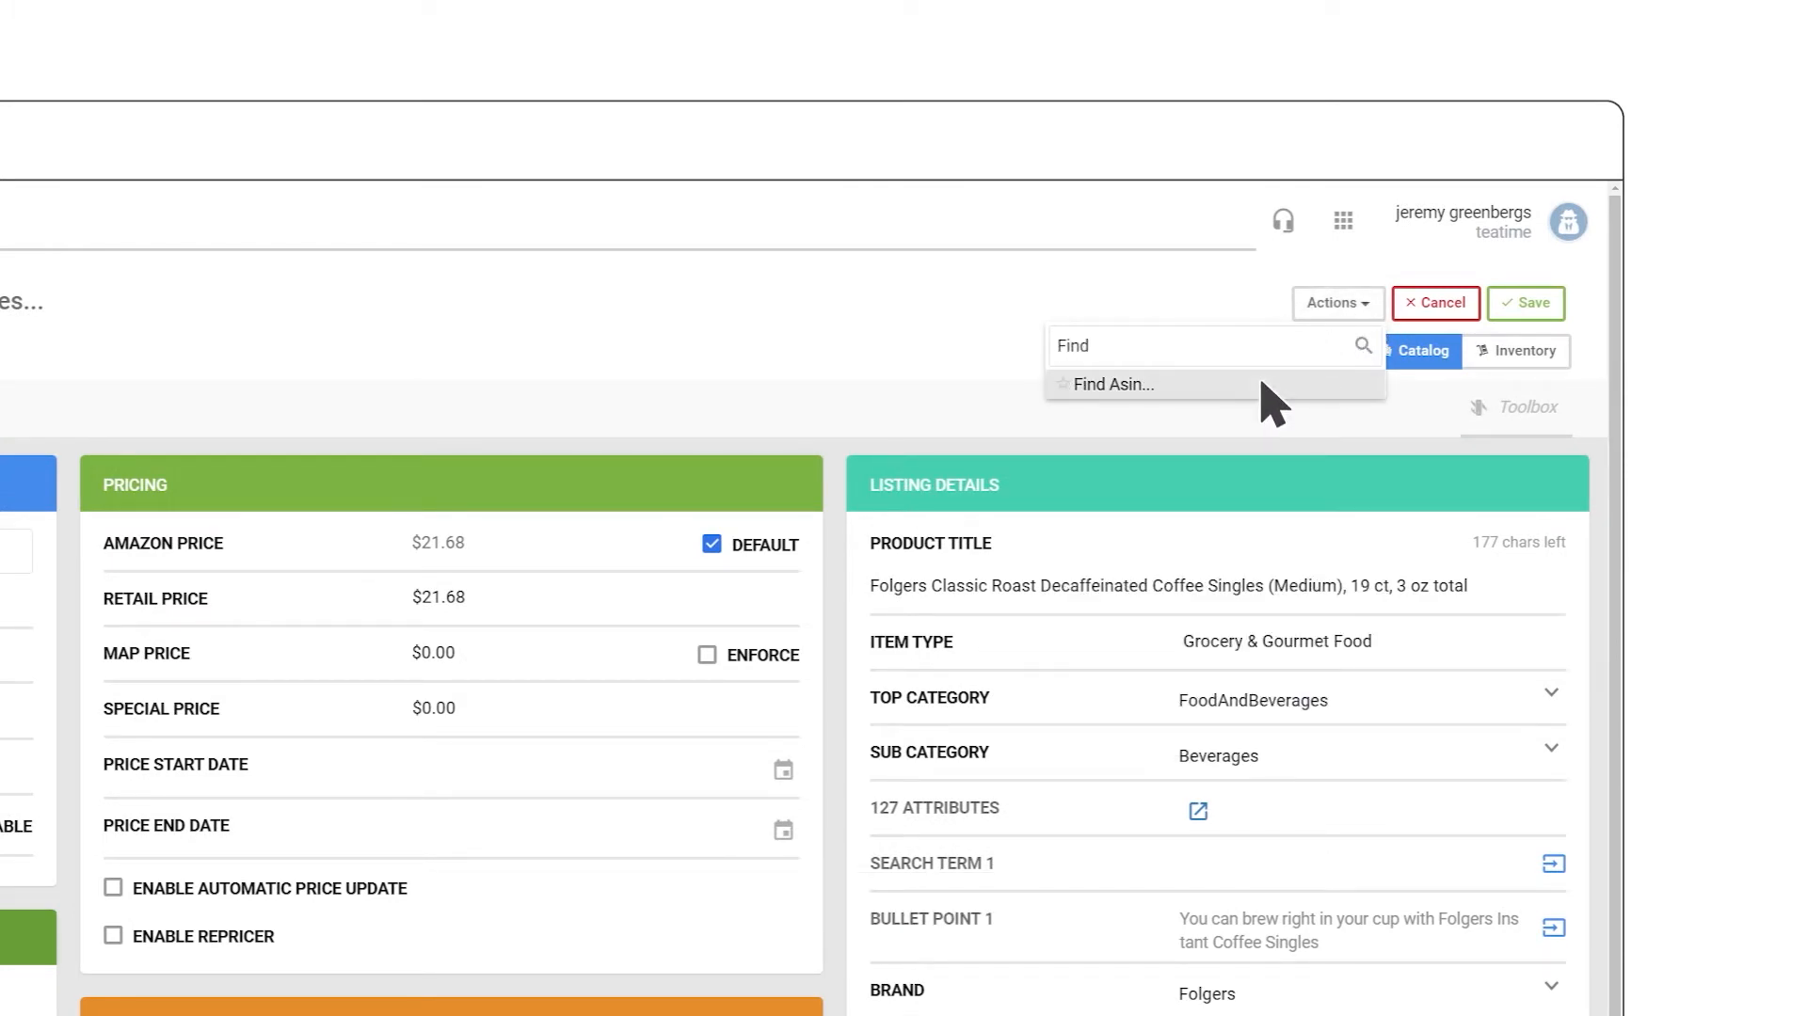
{"action": "left_click", "coordinate": [1112, 384]}
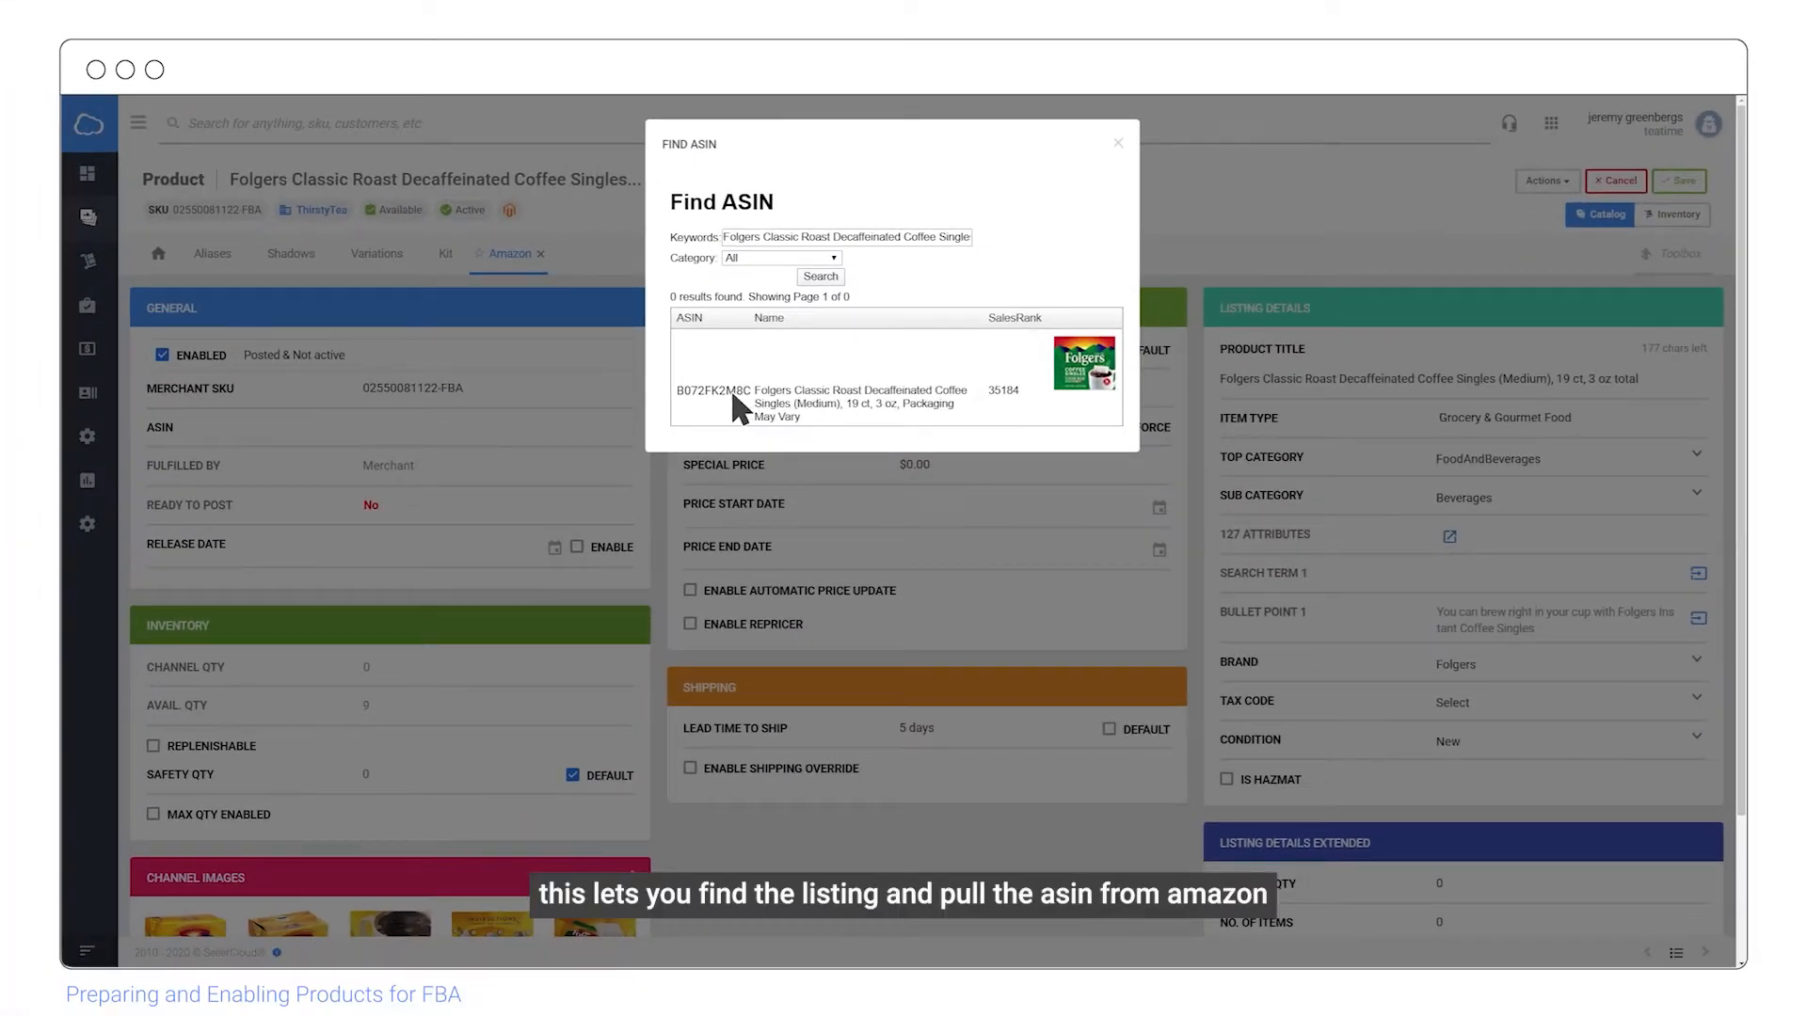
{"action": "left_click", "coordinate": [808, 402]}
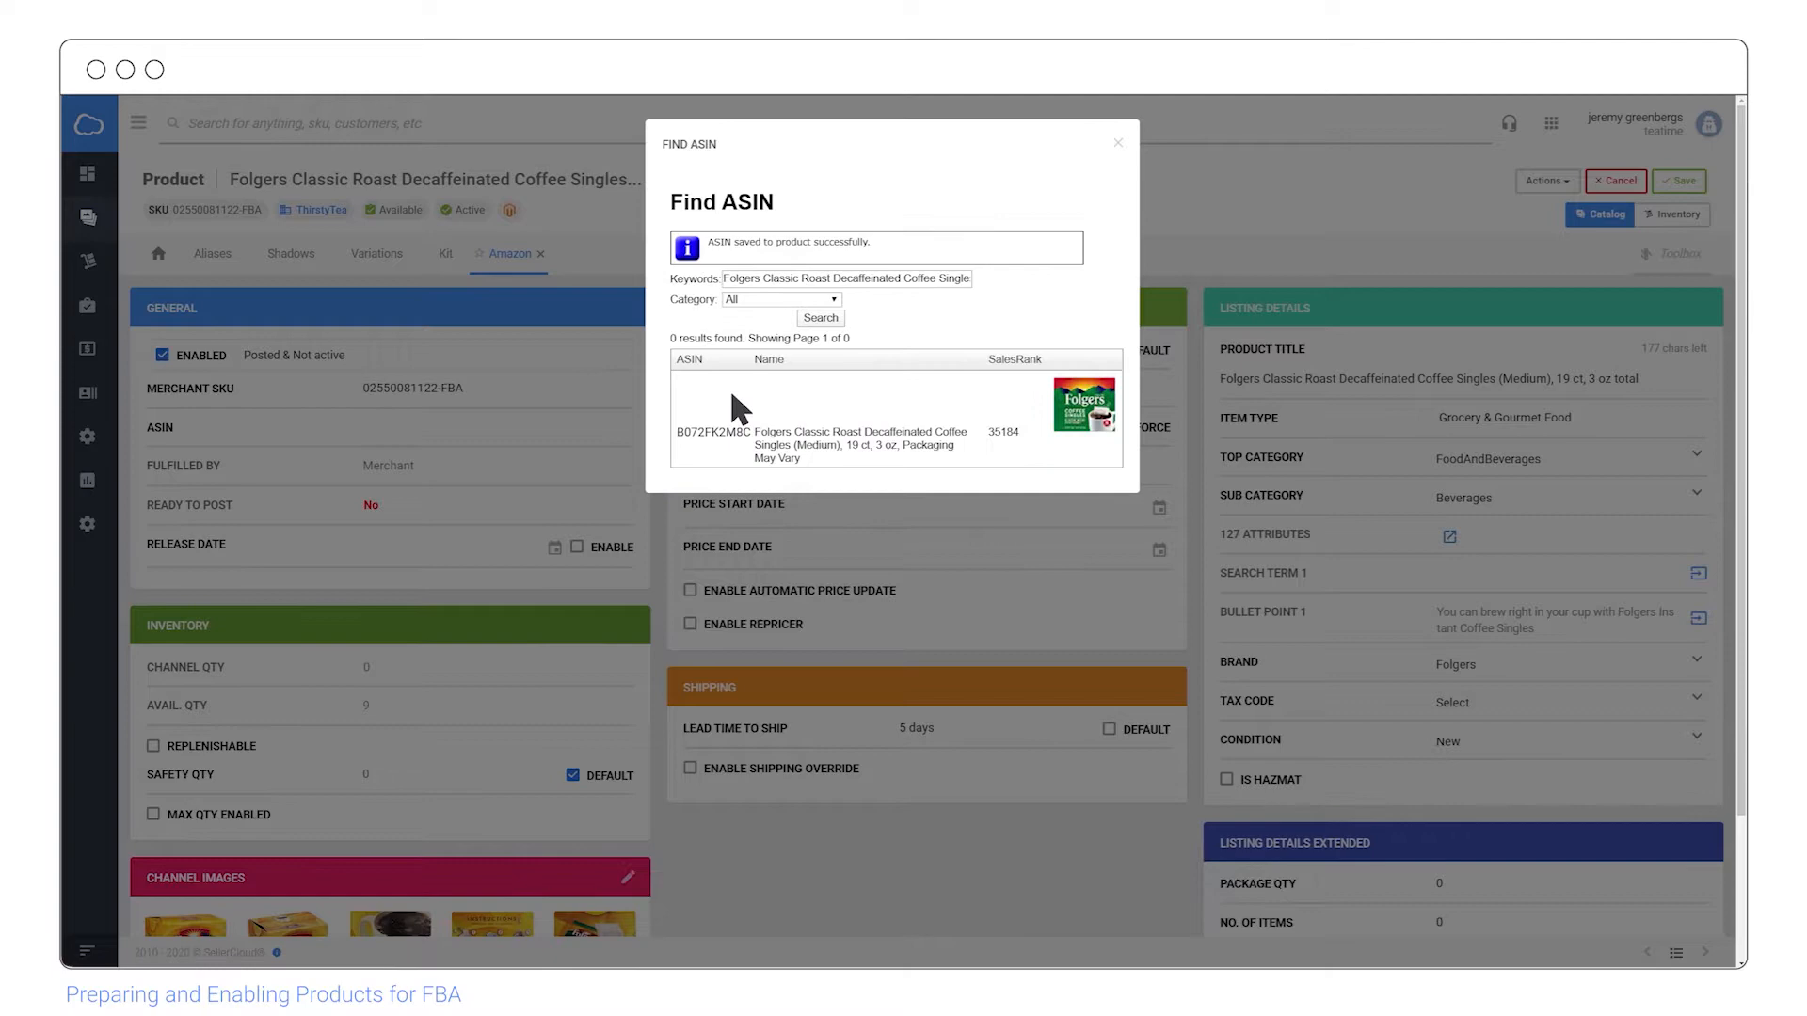
{"action": "left_click", "coordinate": [1116, 143]}
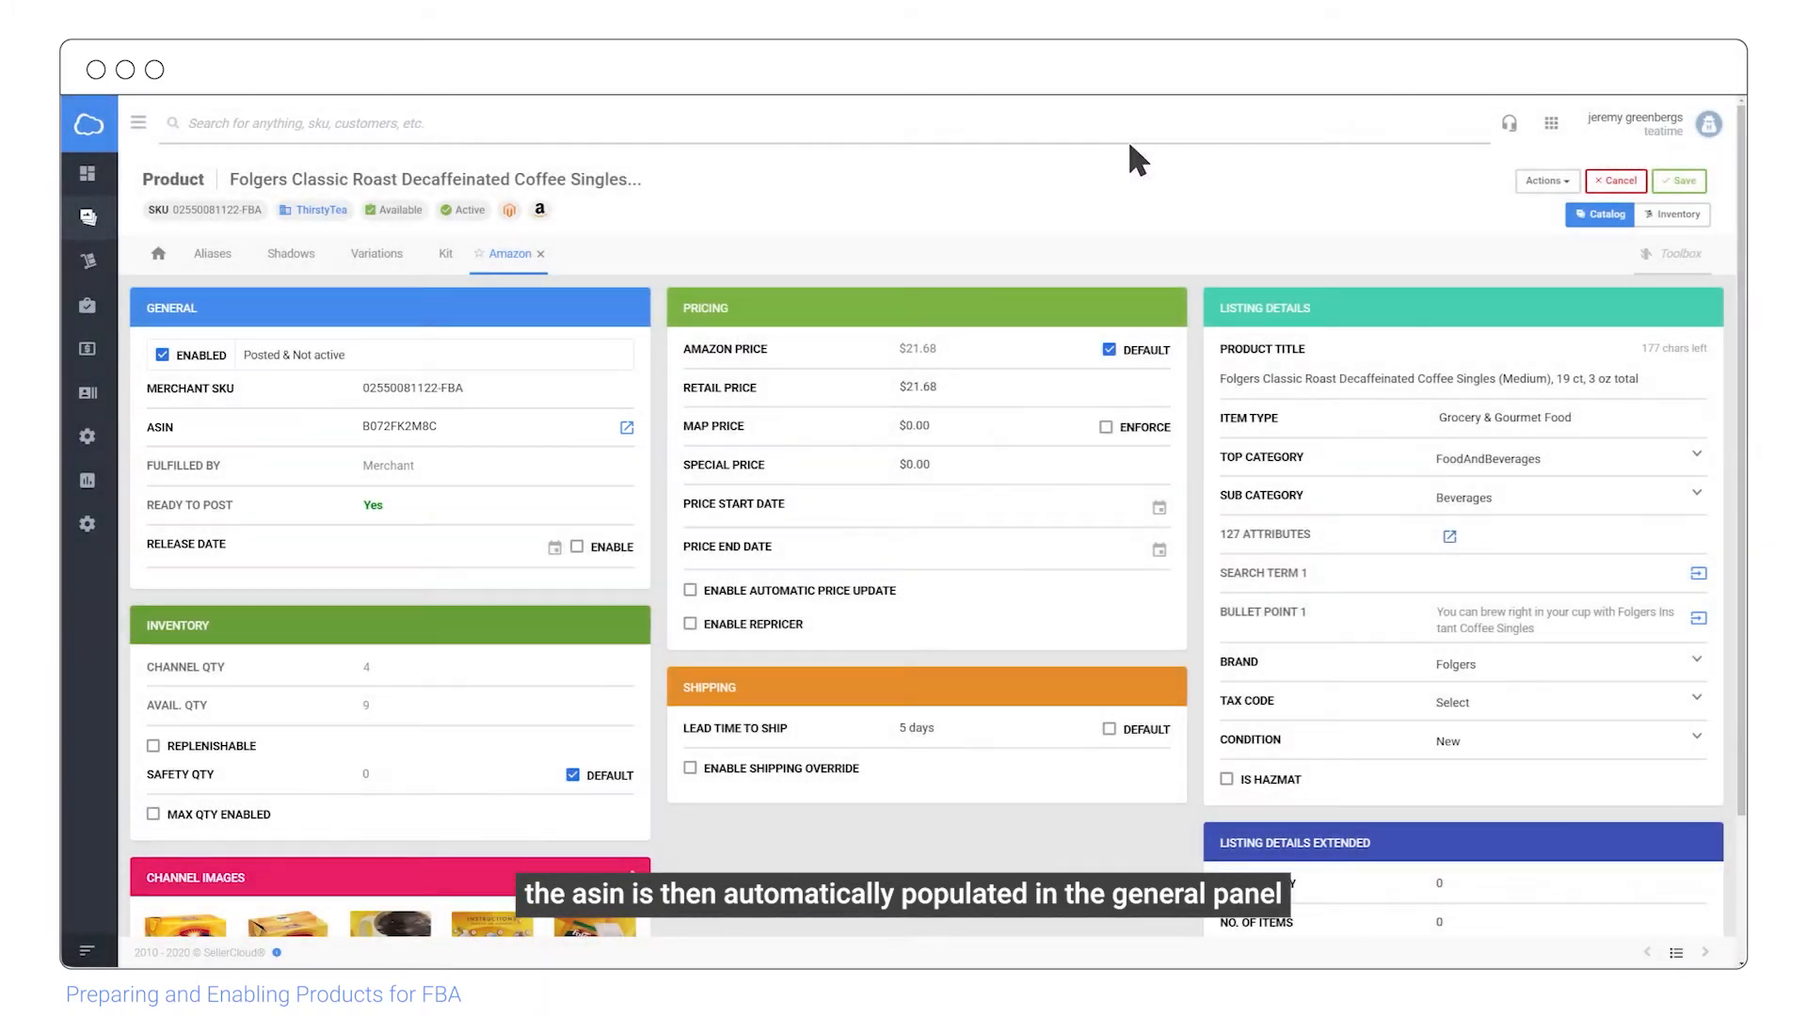
Save the Amazon properties and start the Change Fulfilled By action.
{"action": "left_click", "coordinate": [1679, 181]}
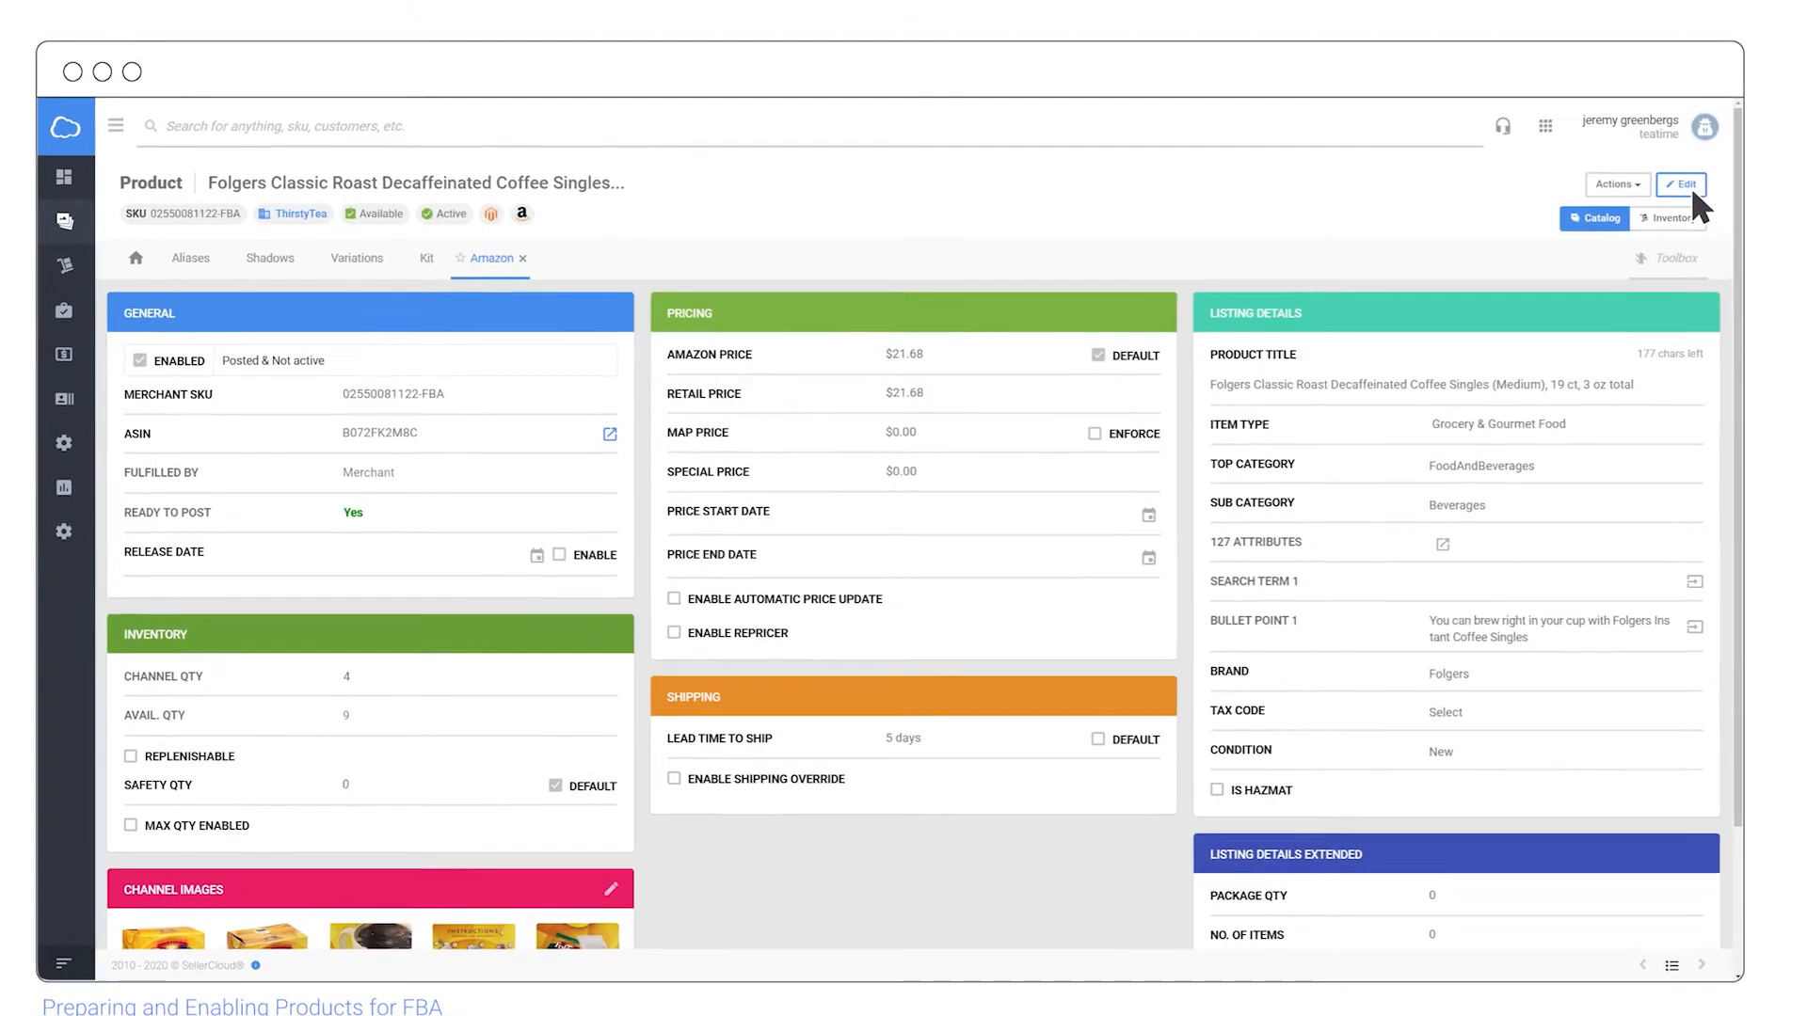
{"action": "left_click", "coordinate": [1612, 184]}
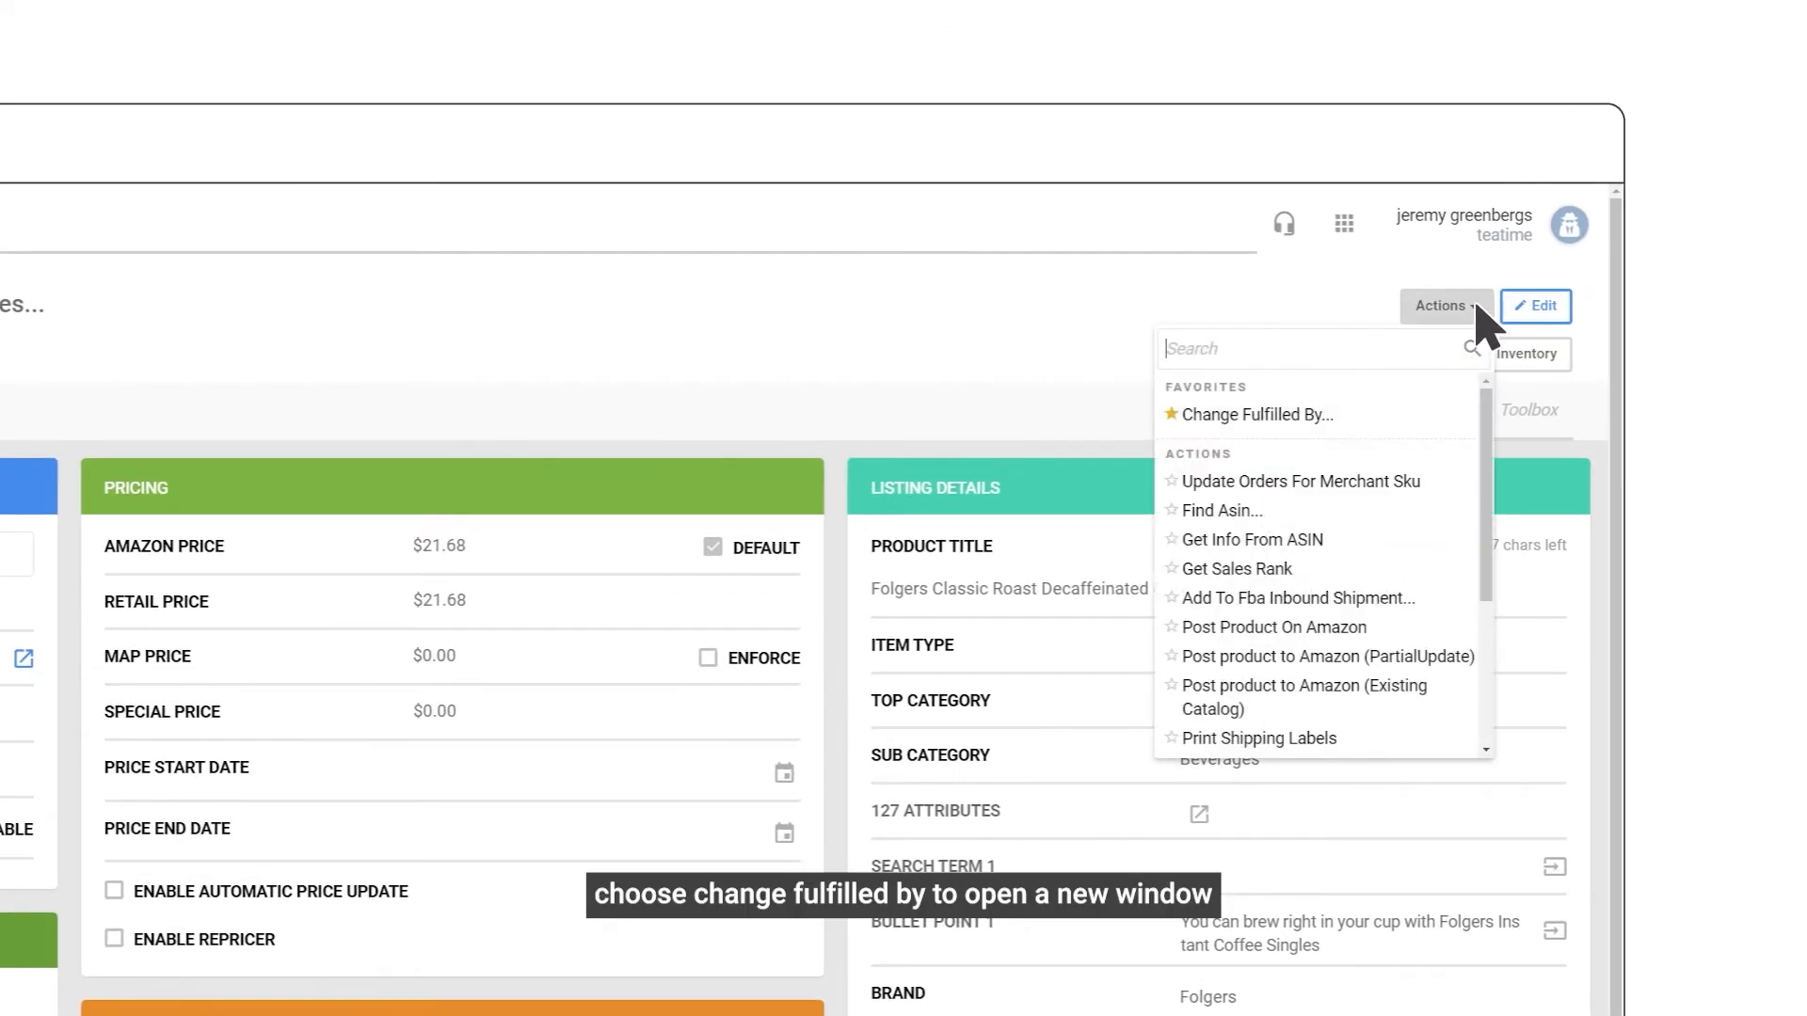
{"action": "type", "text": "Change"}
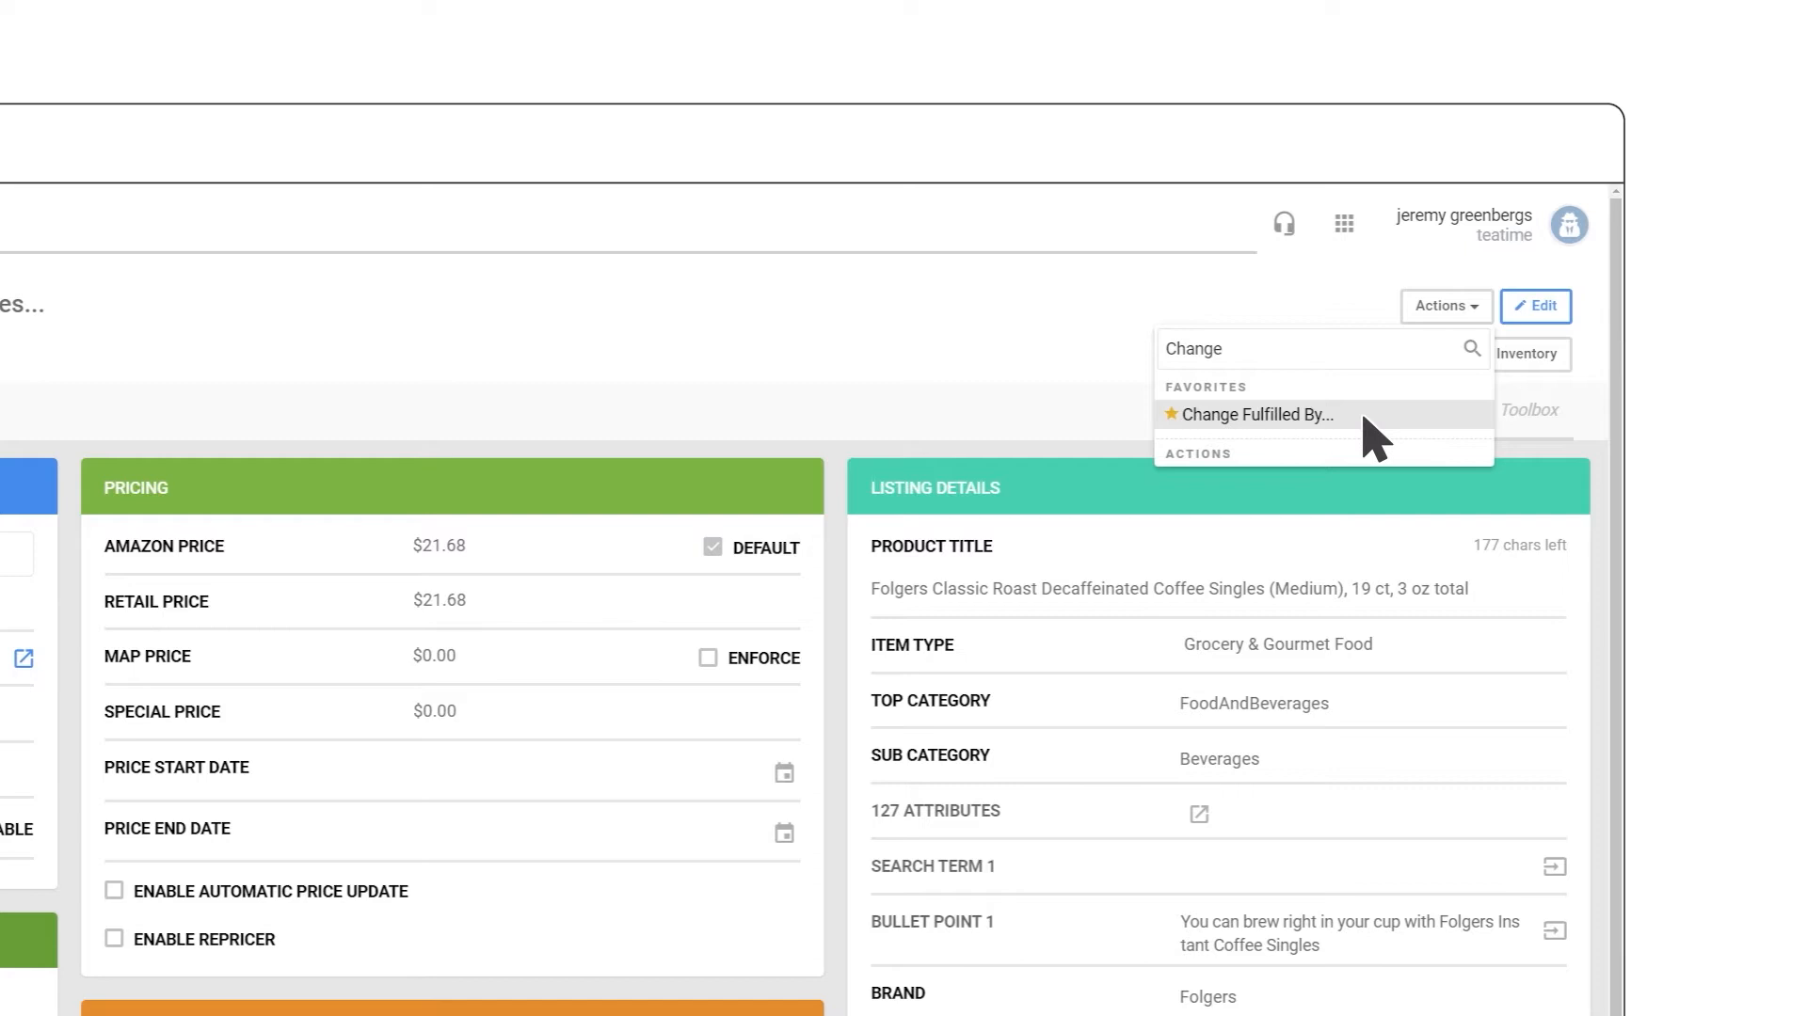
{"action": "left_click", "coordinate": [1256, 414]}
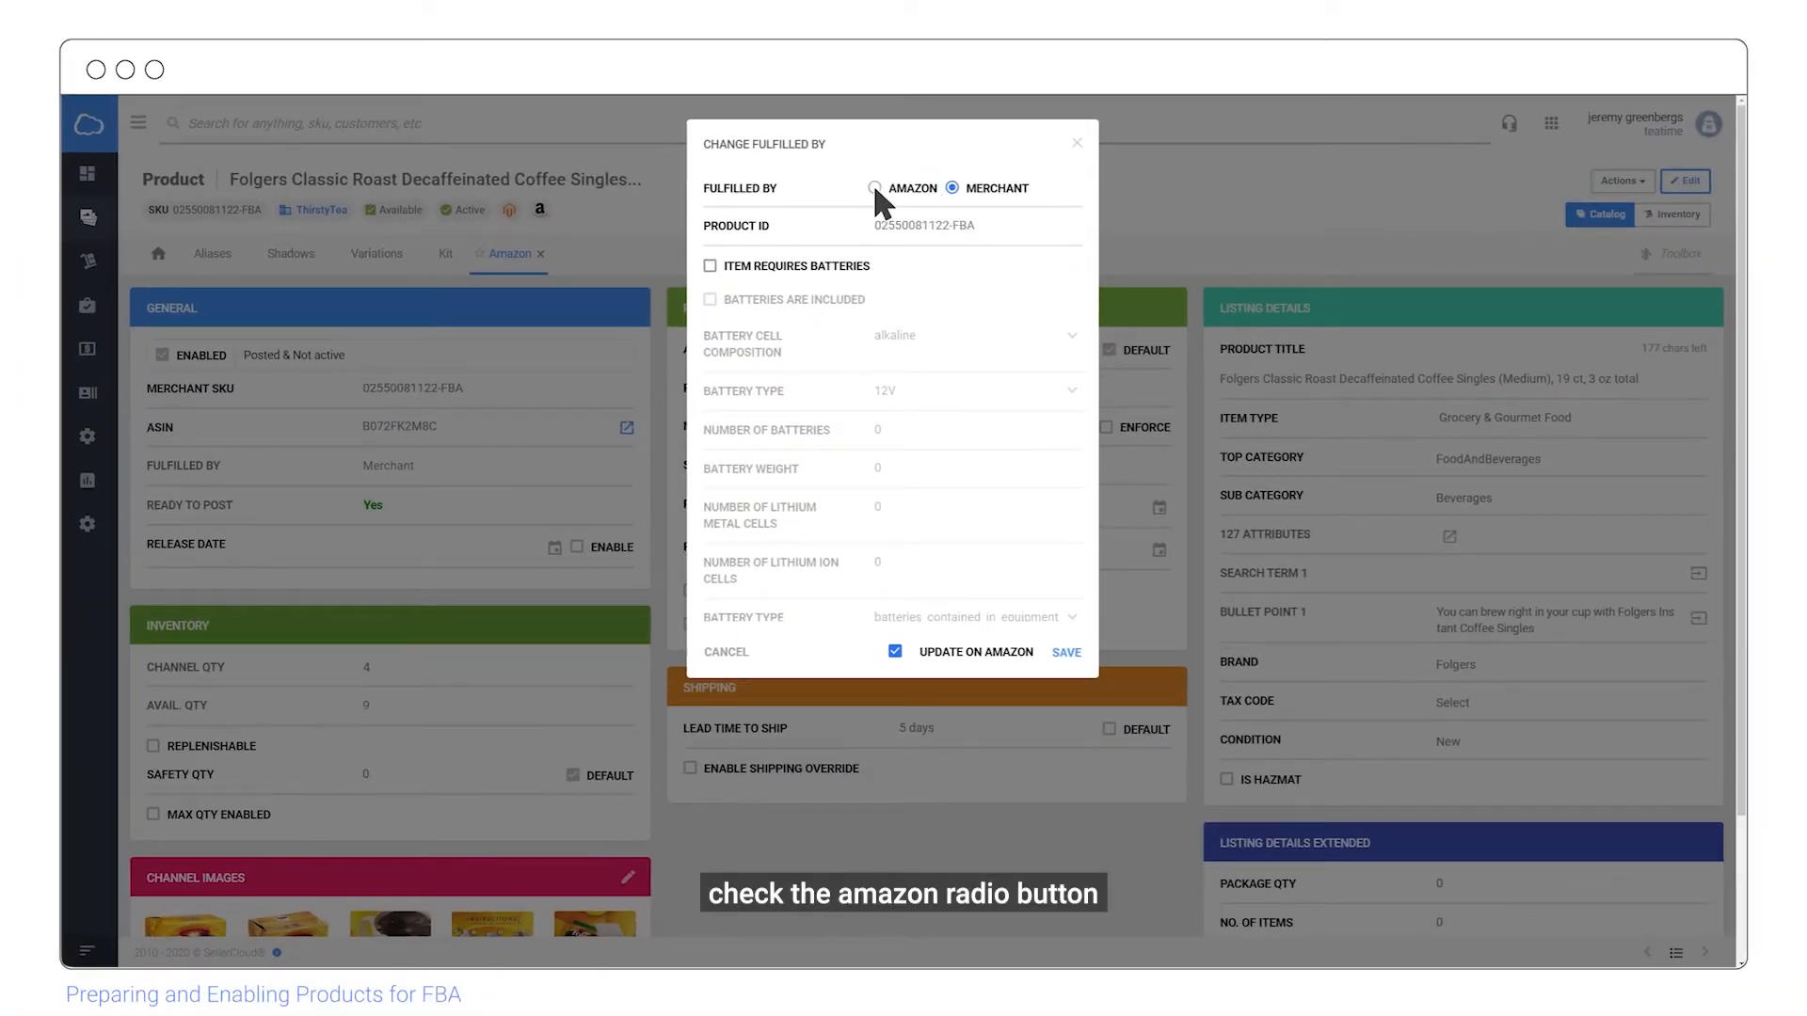
Set the product to be fulfilled by Amazon and save the change.
{"action": "left_click", "coordinate": [875, 188]}
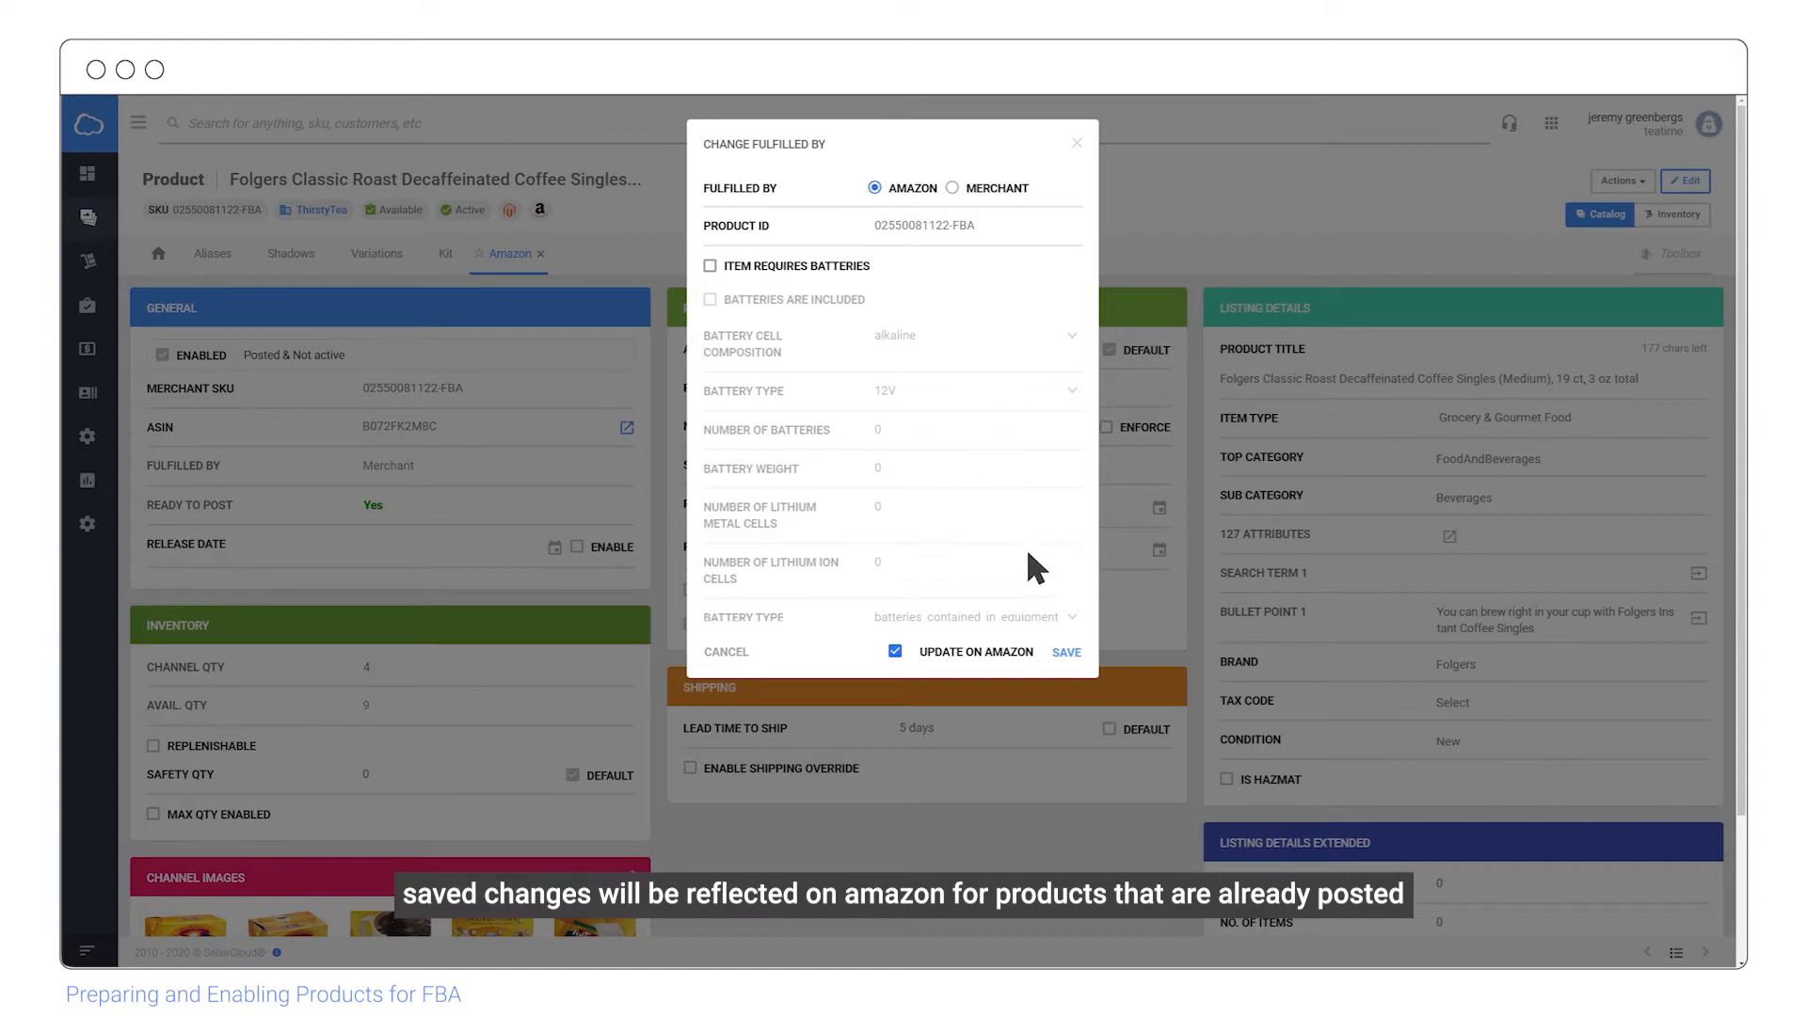
{"action": "left_click", "coordinate": [1065, 651]}
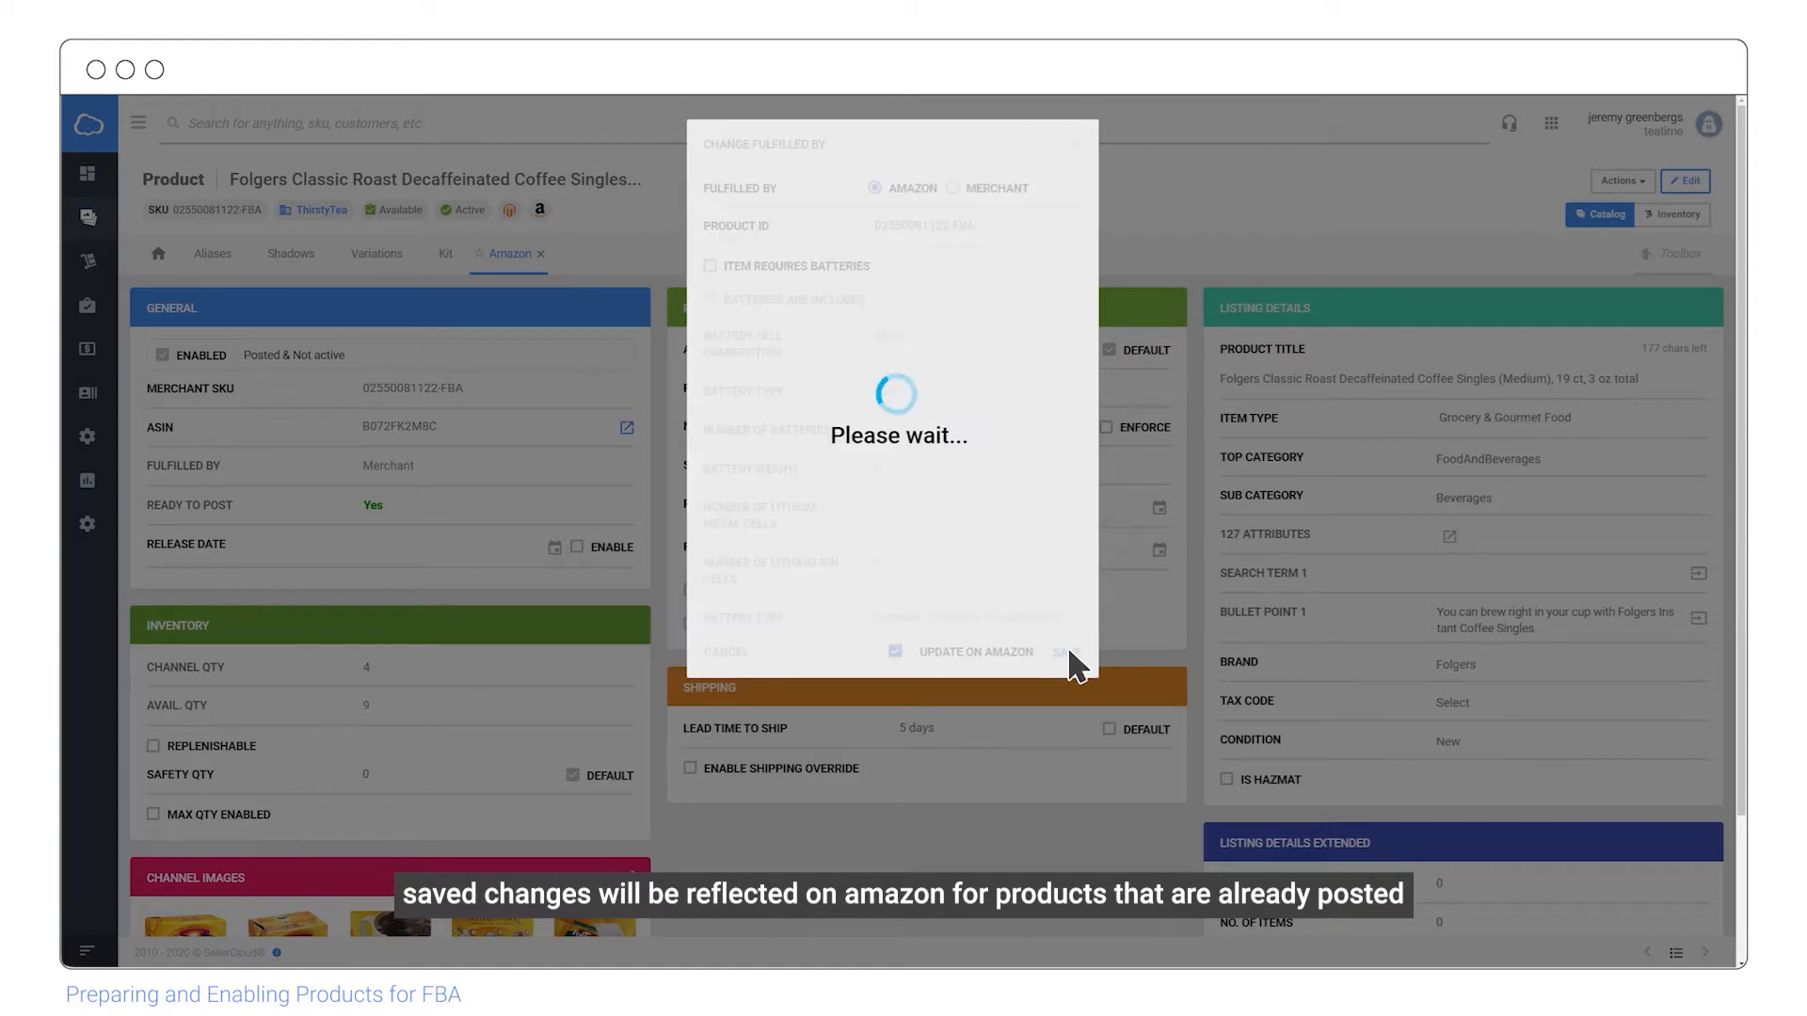
{"action": "left_click", "coordinate": [1056, 651]}
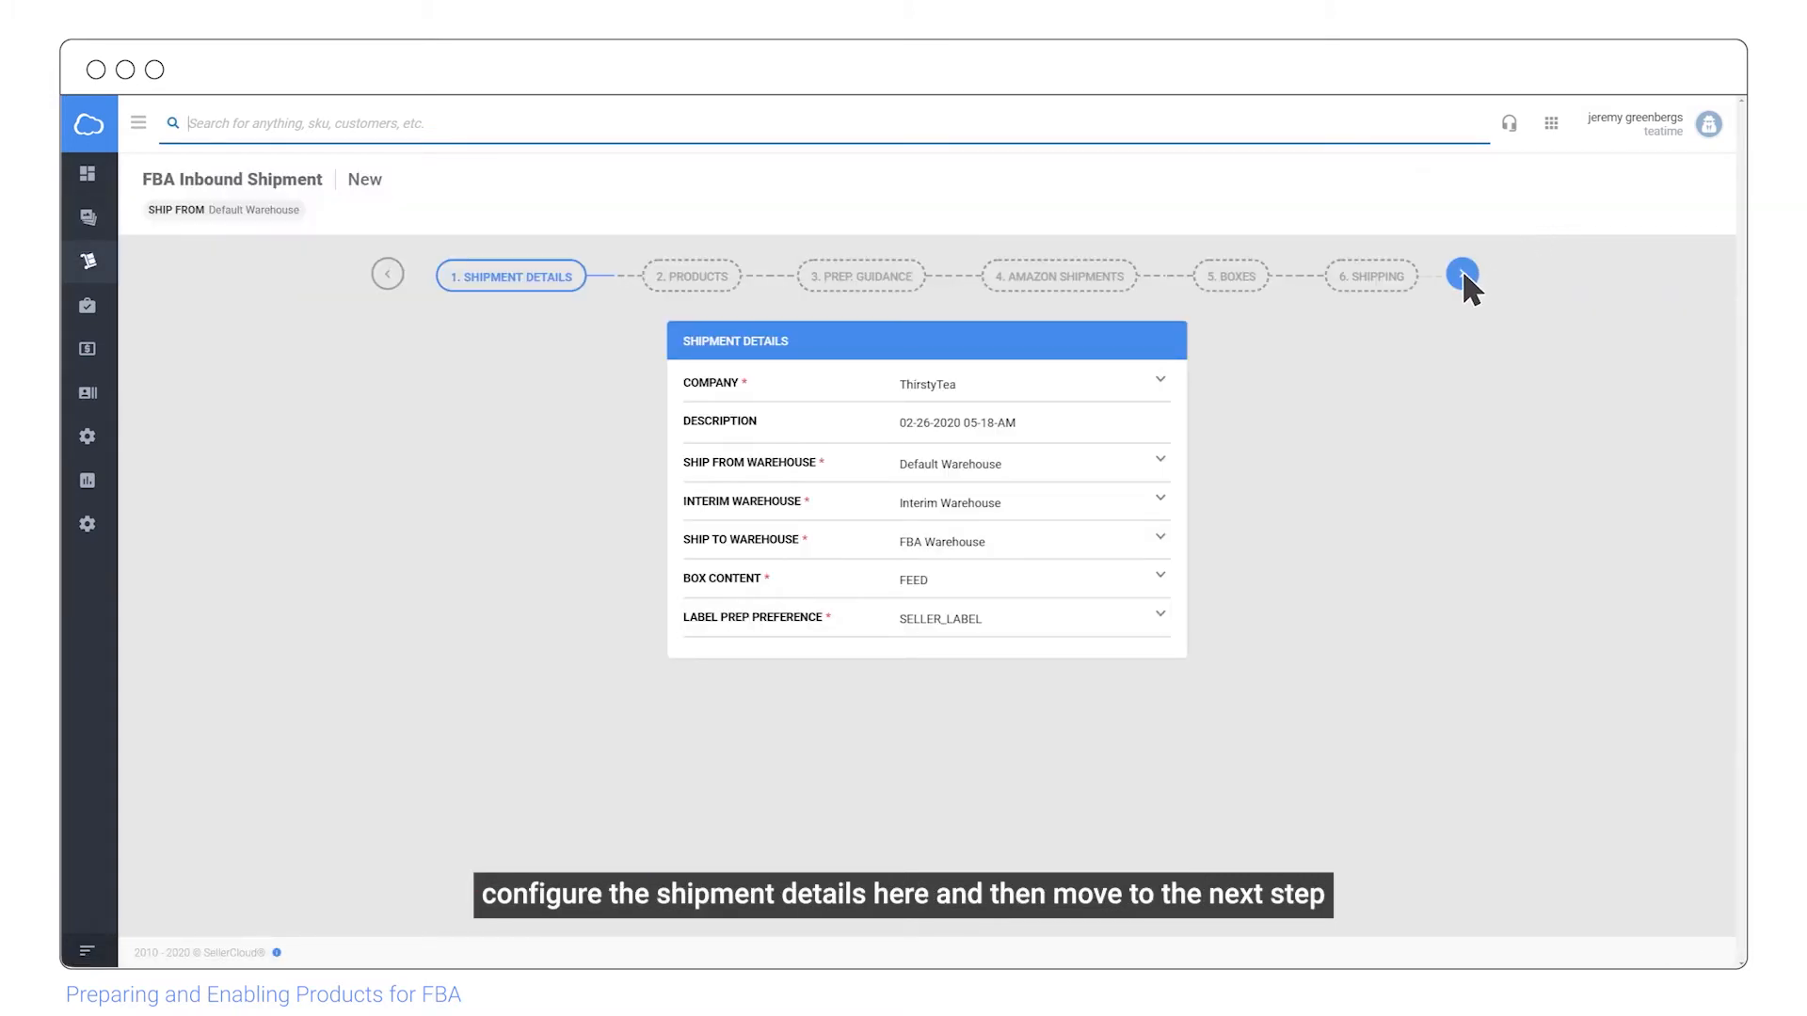
Advance the FBA inbound shipment from Shipment Details to adding products.
{"action": "left_click", "coordinate": [1462, 275]}
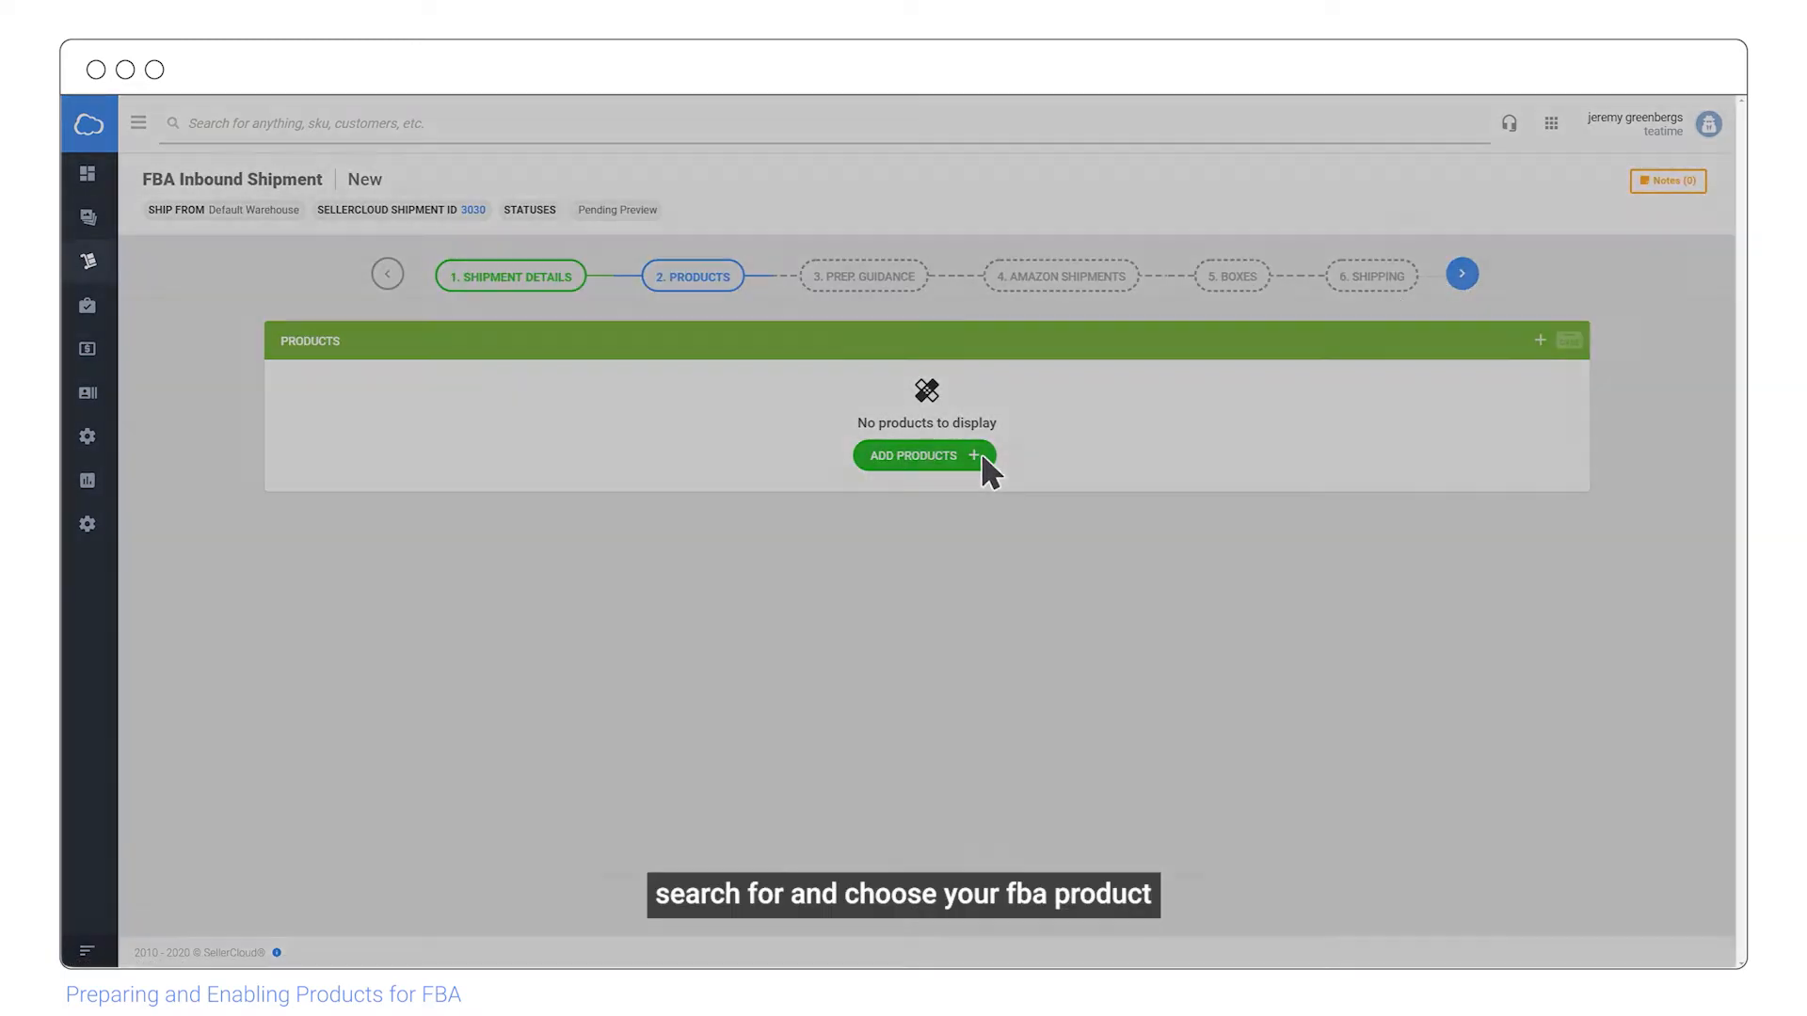
{"action": "left_click", "coordinate": [922, 455]}
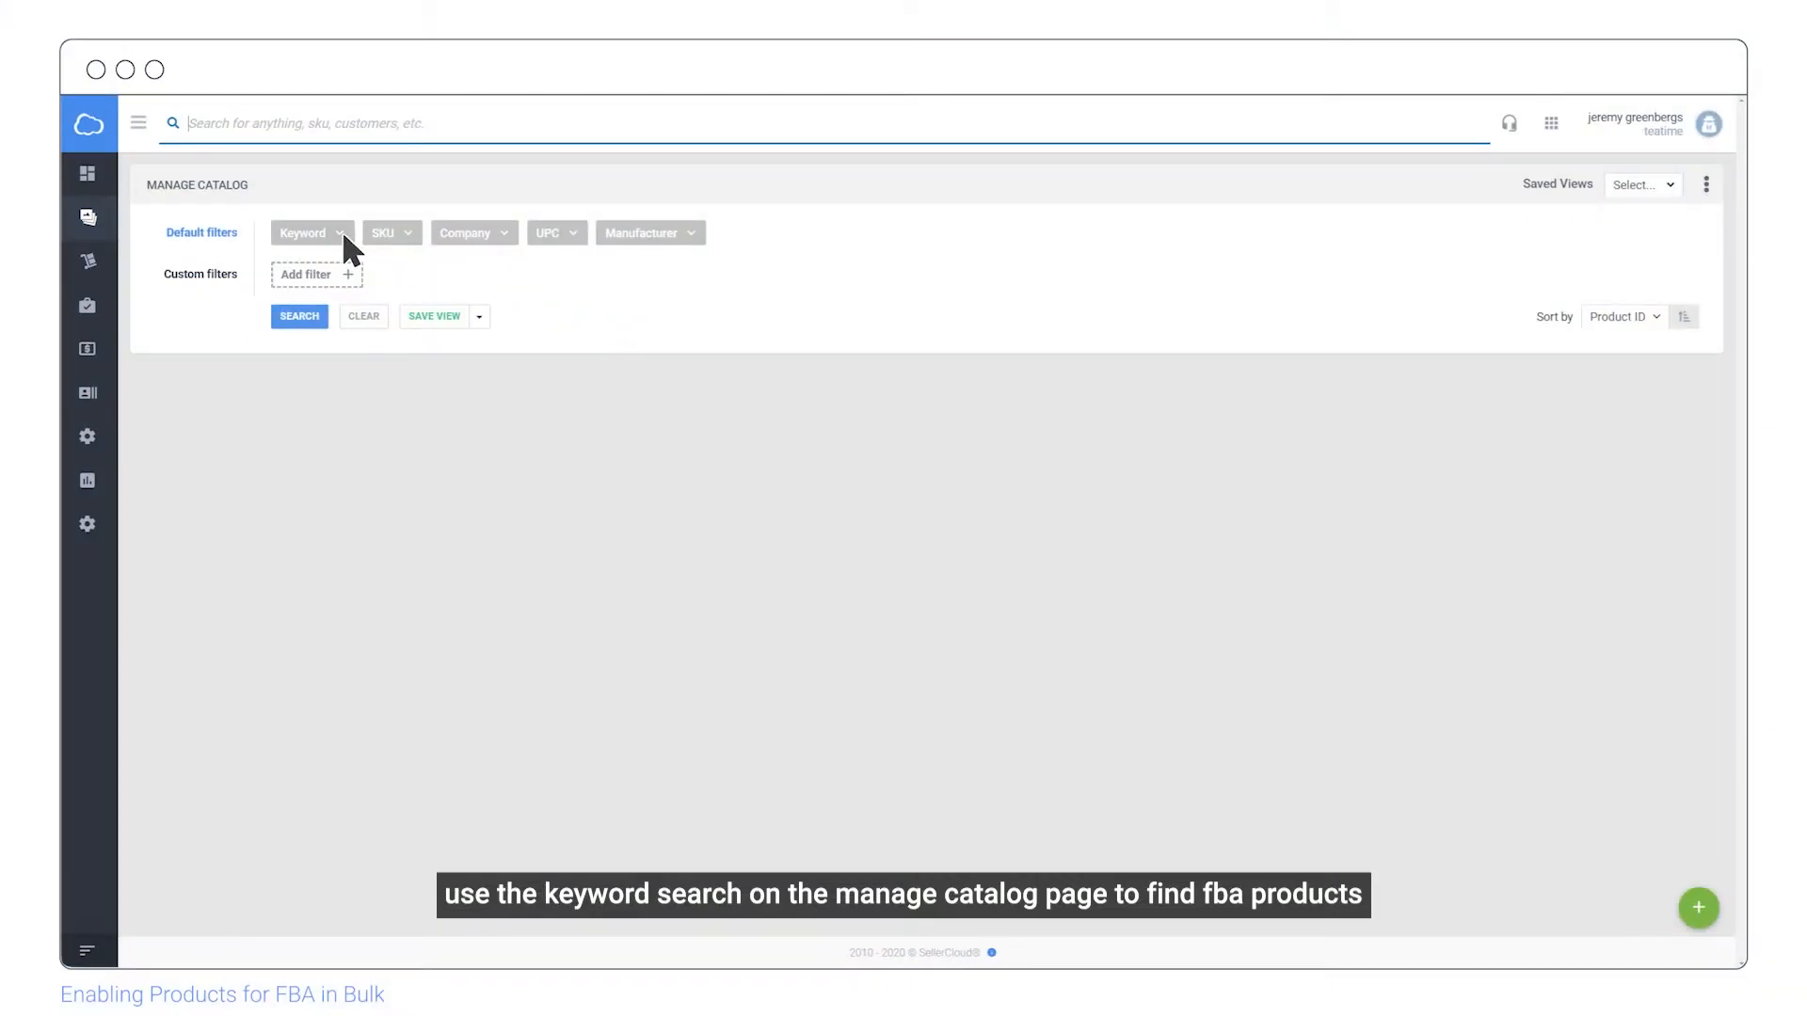
{"action": "type", "text": "FBA"}
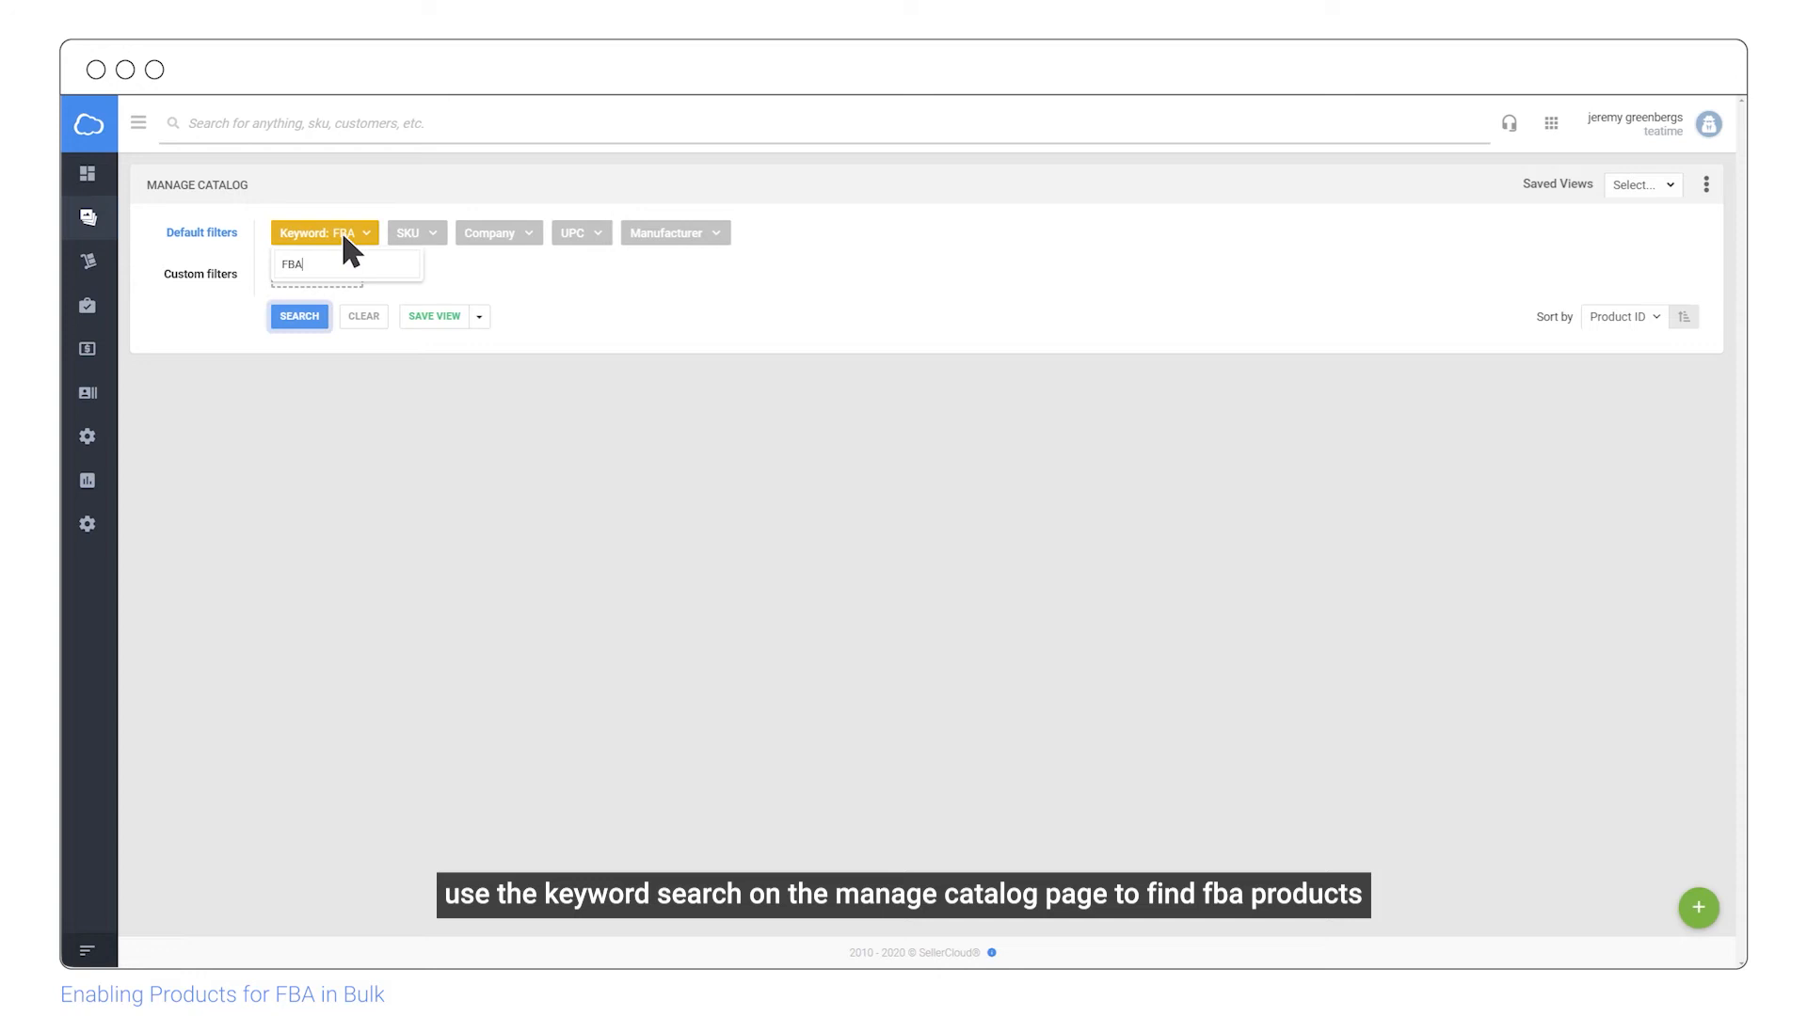
{"action": "left_click", "coordinate": [299, 316]}
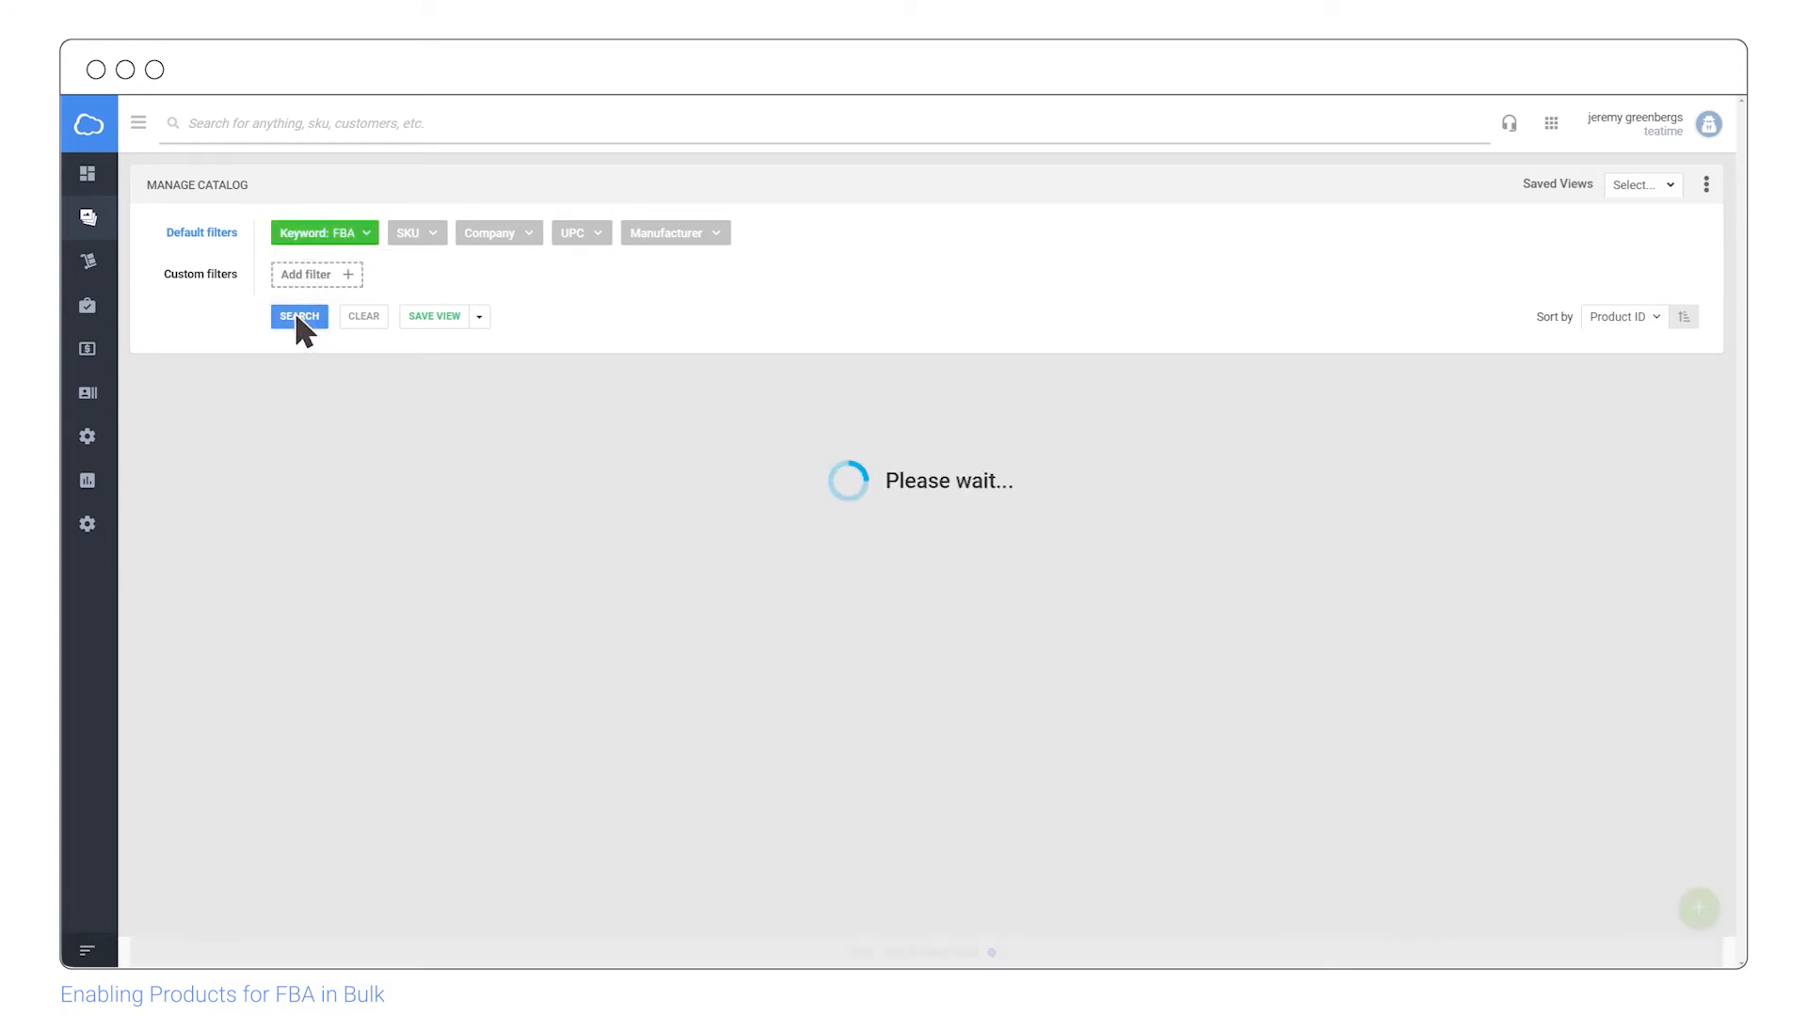
{"action": "left_click", "coordinate": [300, 316]}
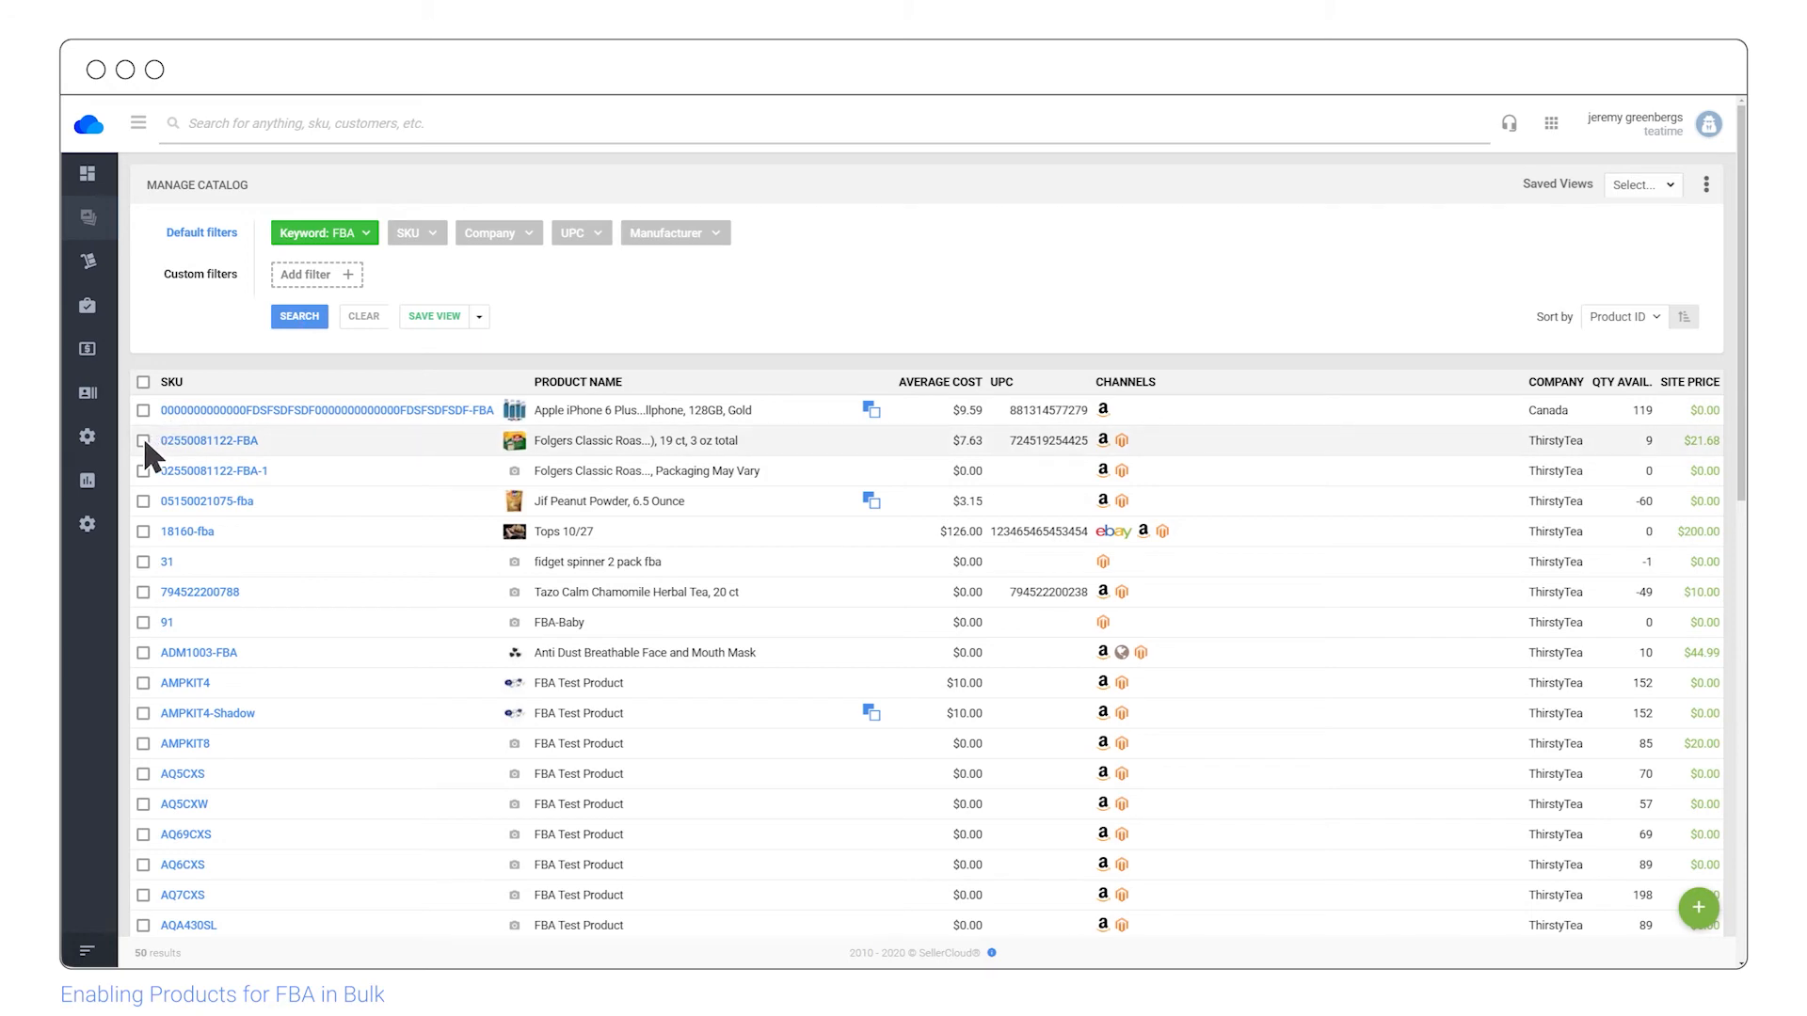
{"action": "left_click", "coordinate": [143, 441]}
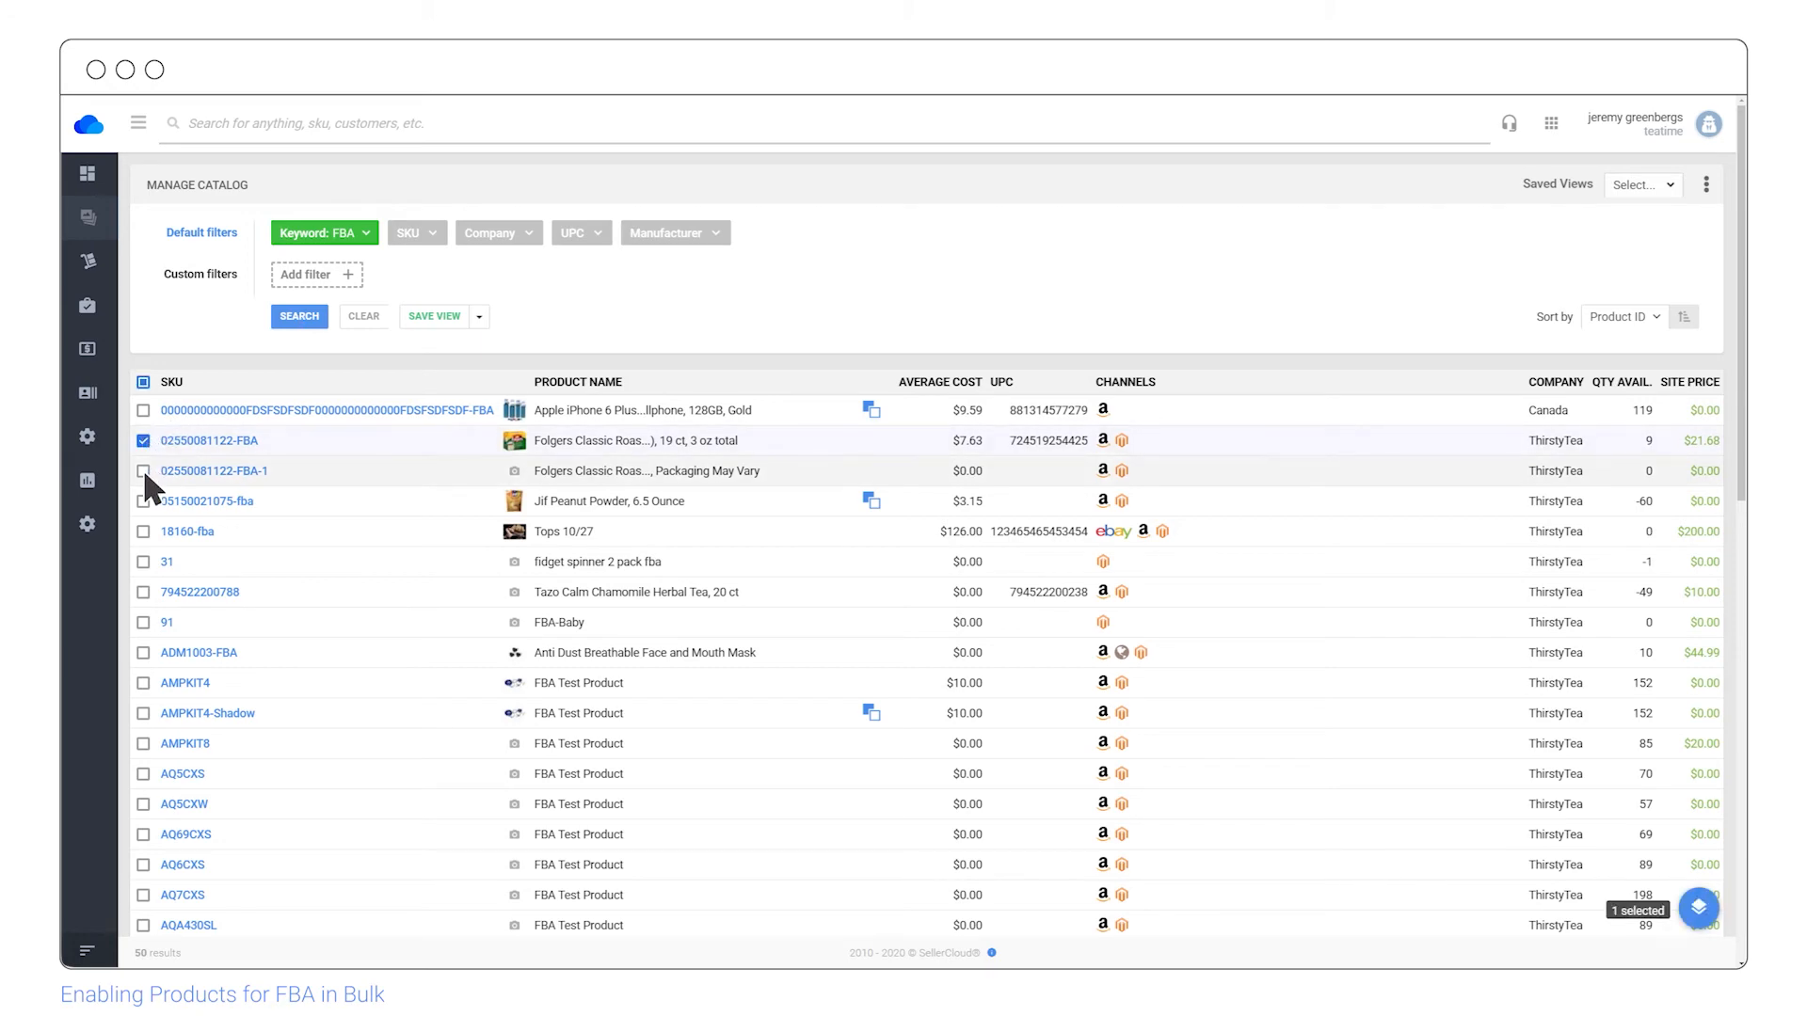
{"action": "left_click", "coordinate": [143, 471]}
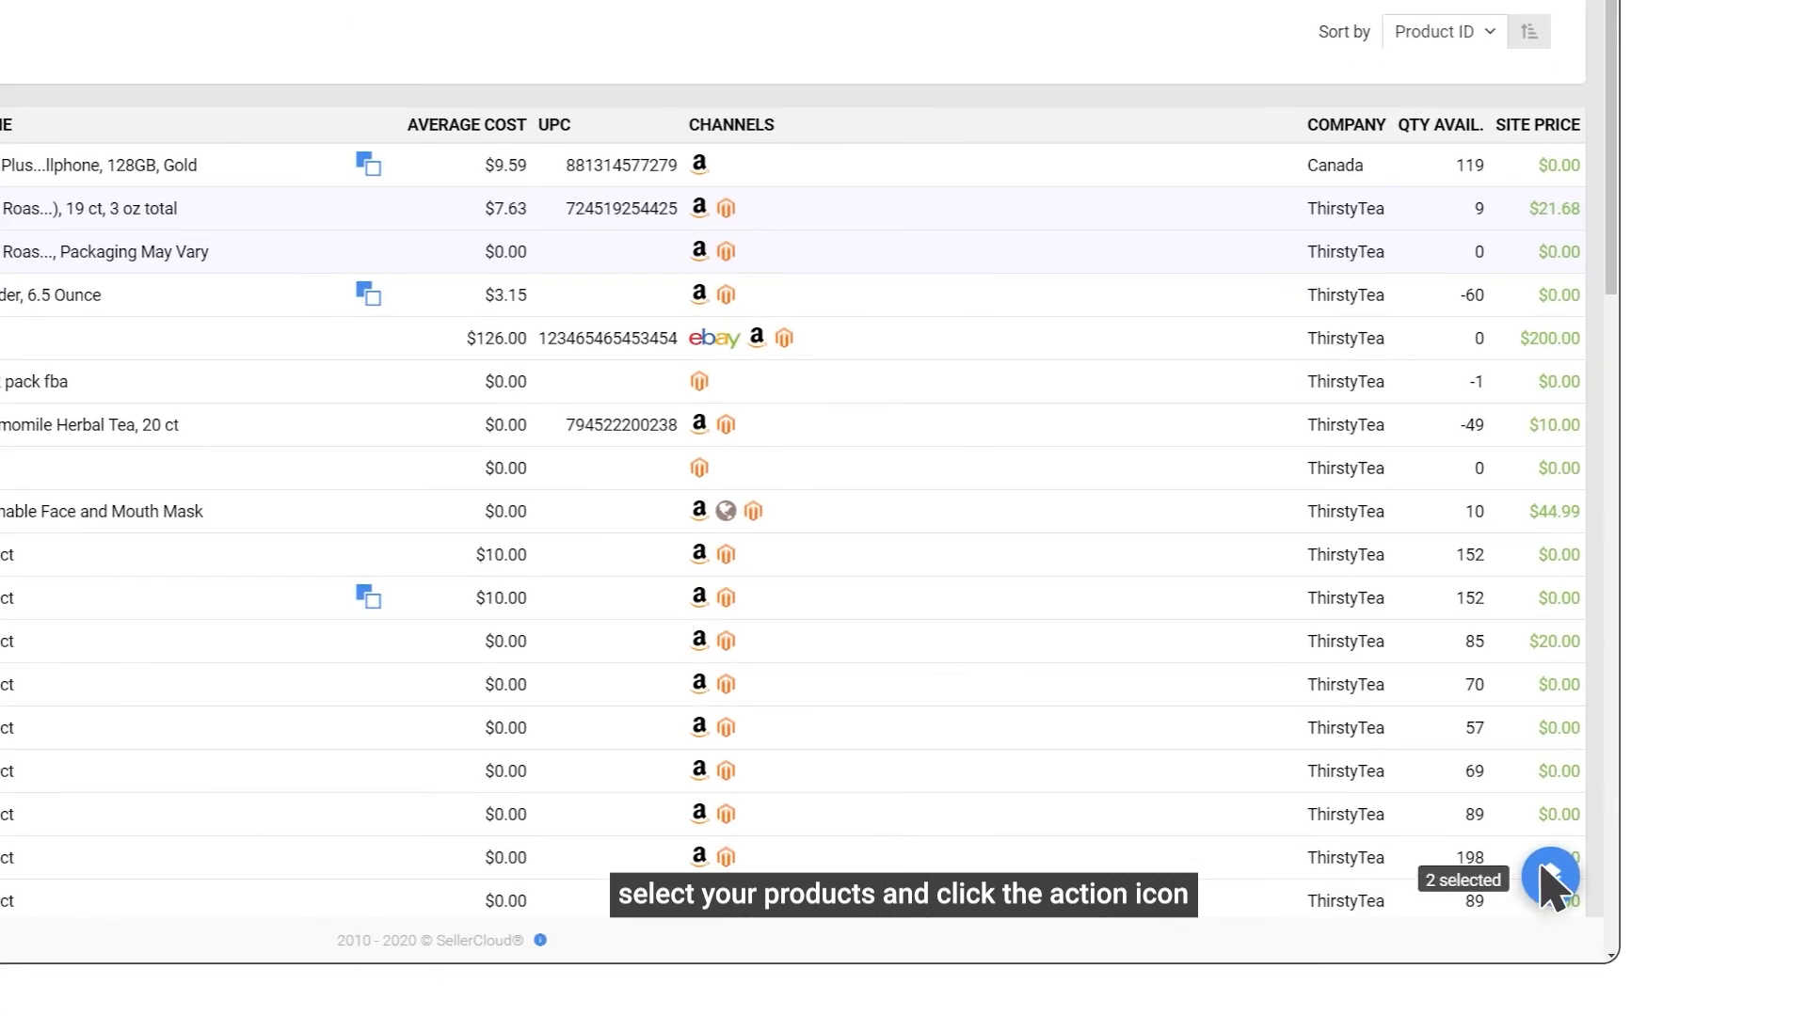
Run the bulk Switch to AFN action on the two selected products and confirm the request.
{"action": "left_click", "coordinate": [1549, 877]}
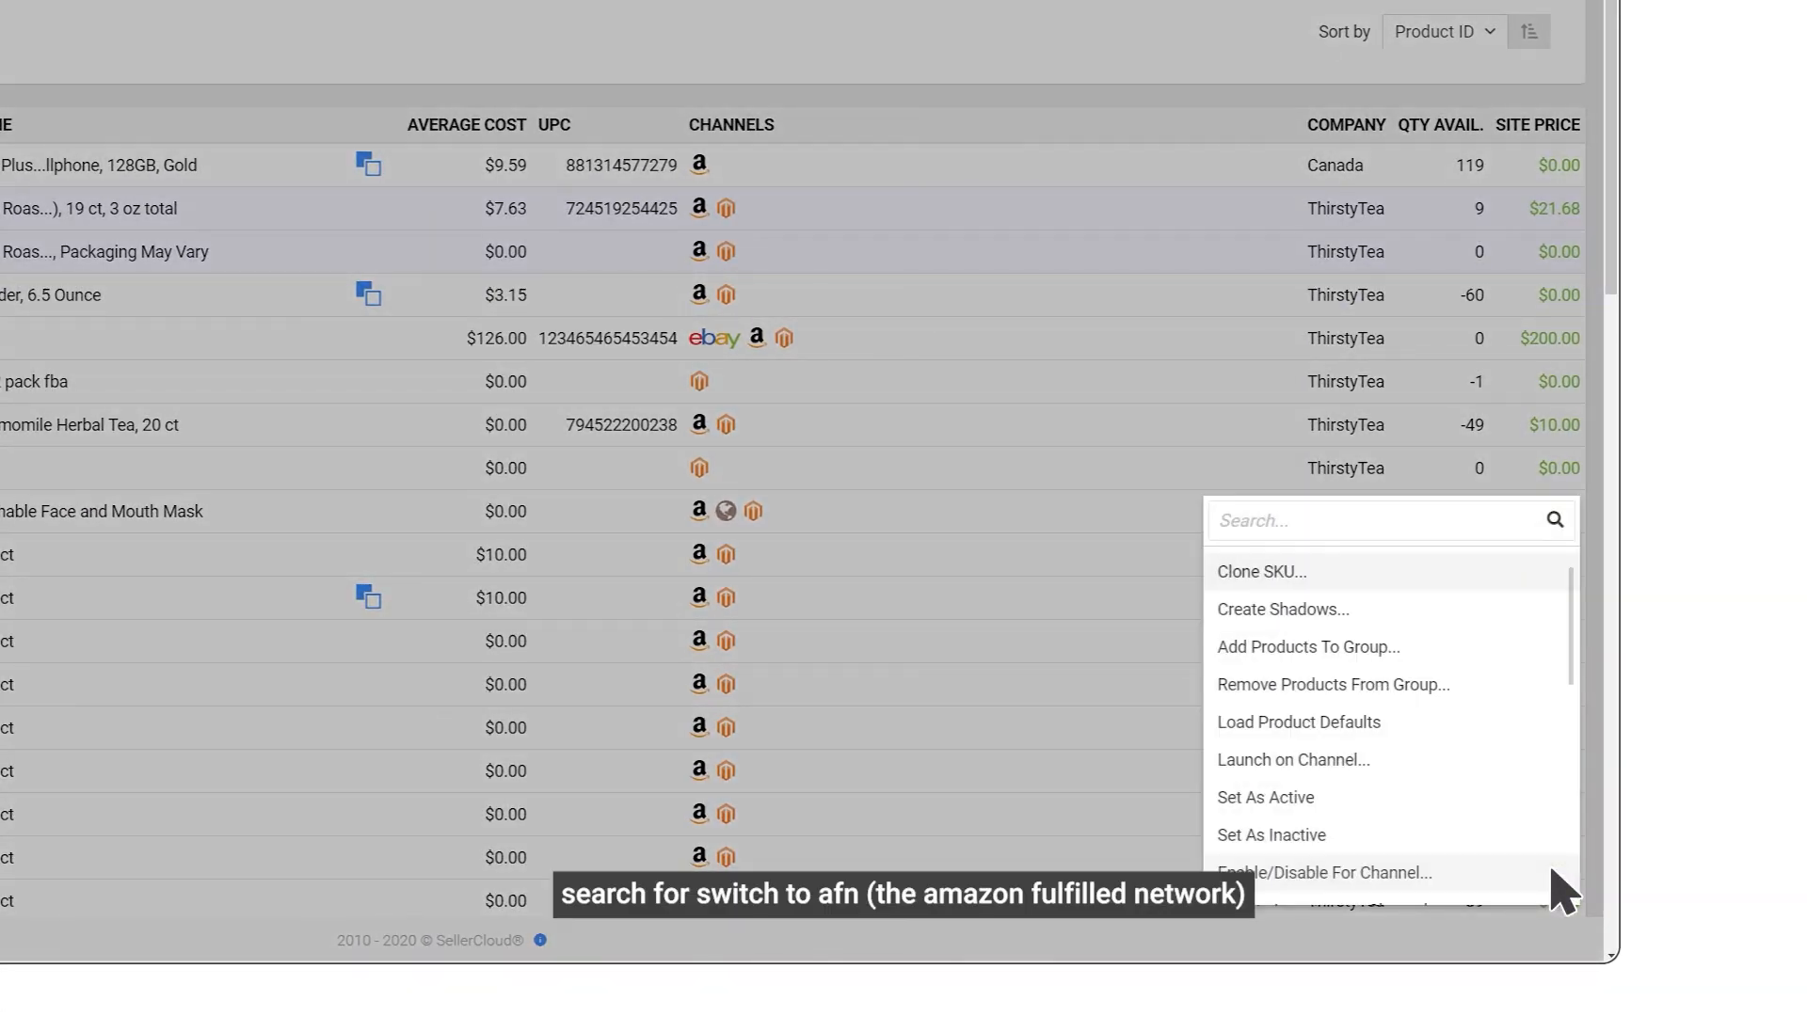
{"action": "type", "text": "Swi"}
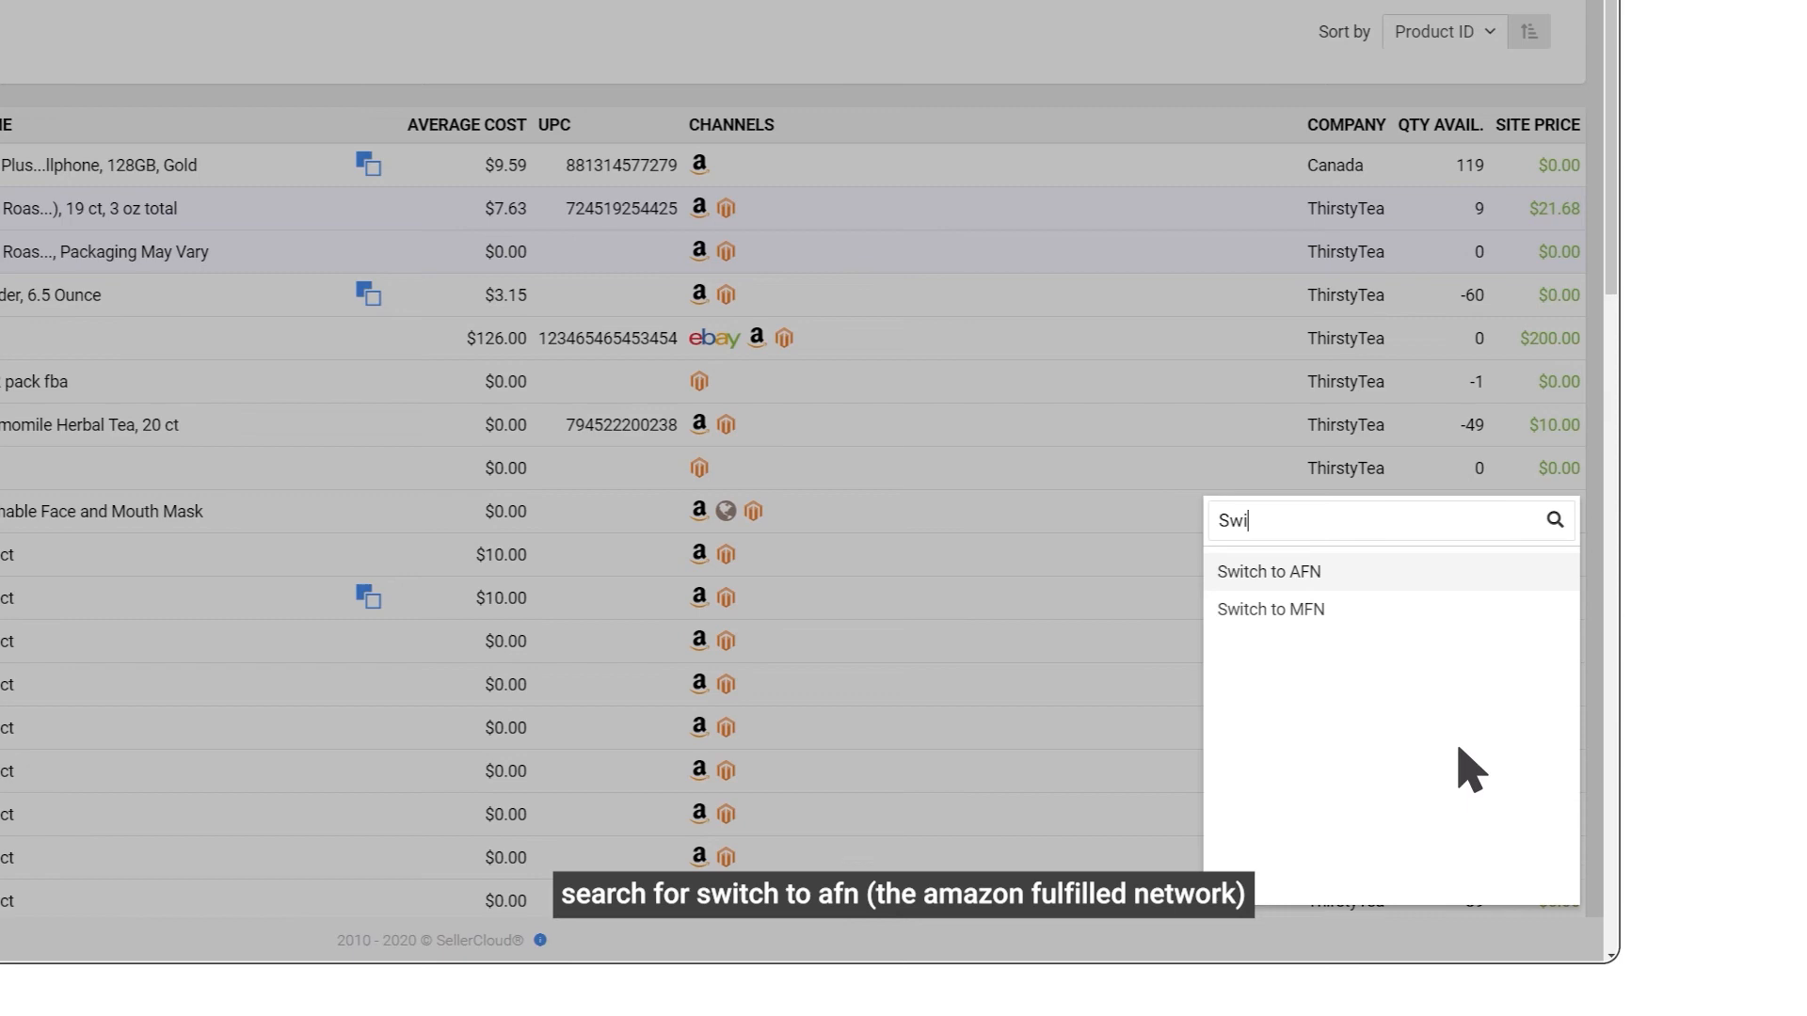
{"action": "left_click", "coordinate": [1266, 570]}
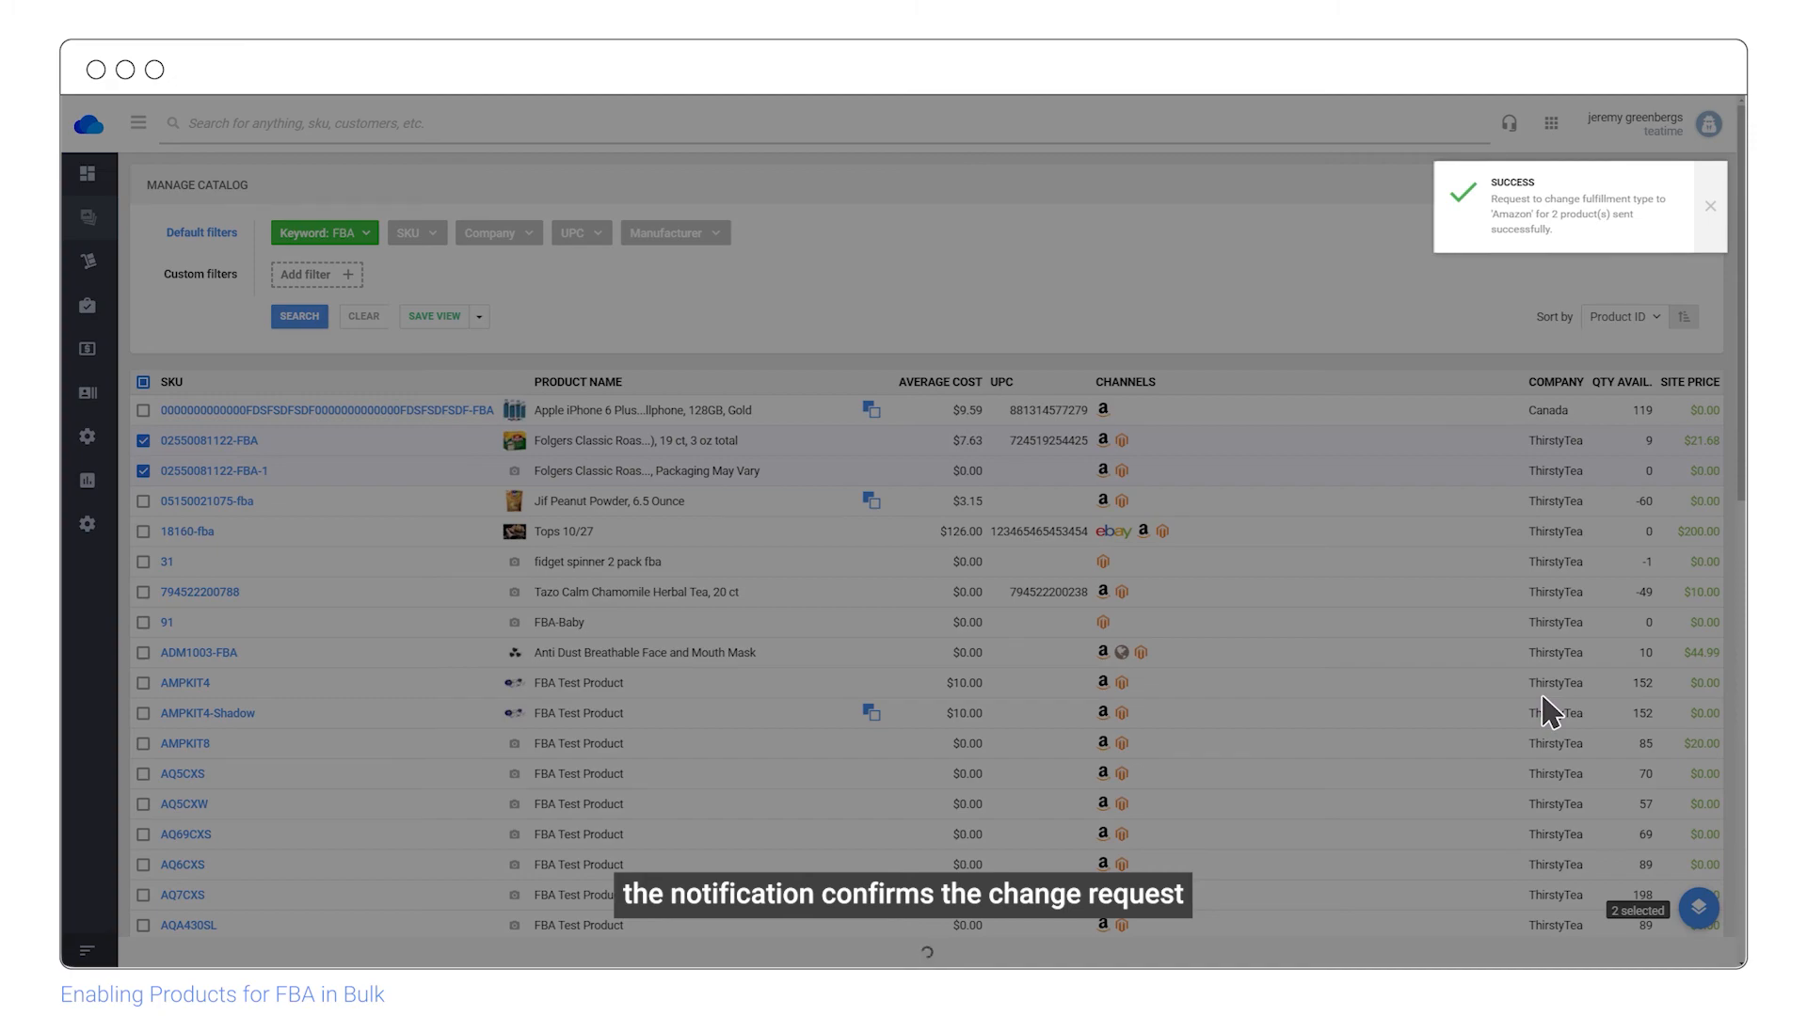
{"action": "left_click", "coordinate": [211, 441]}
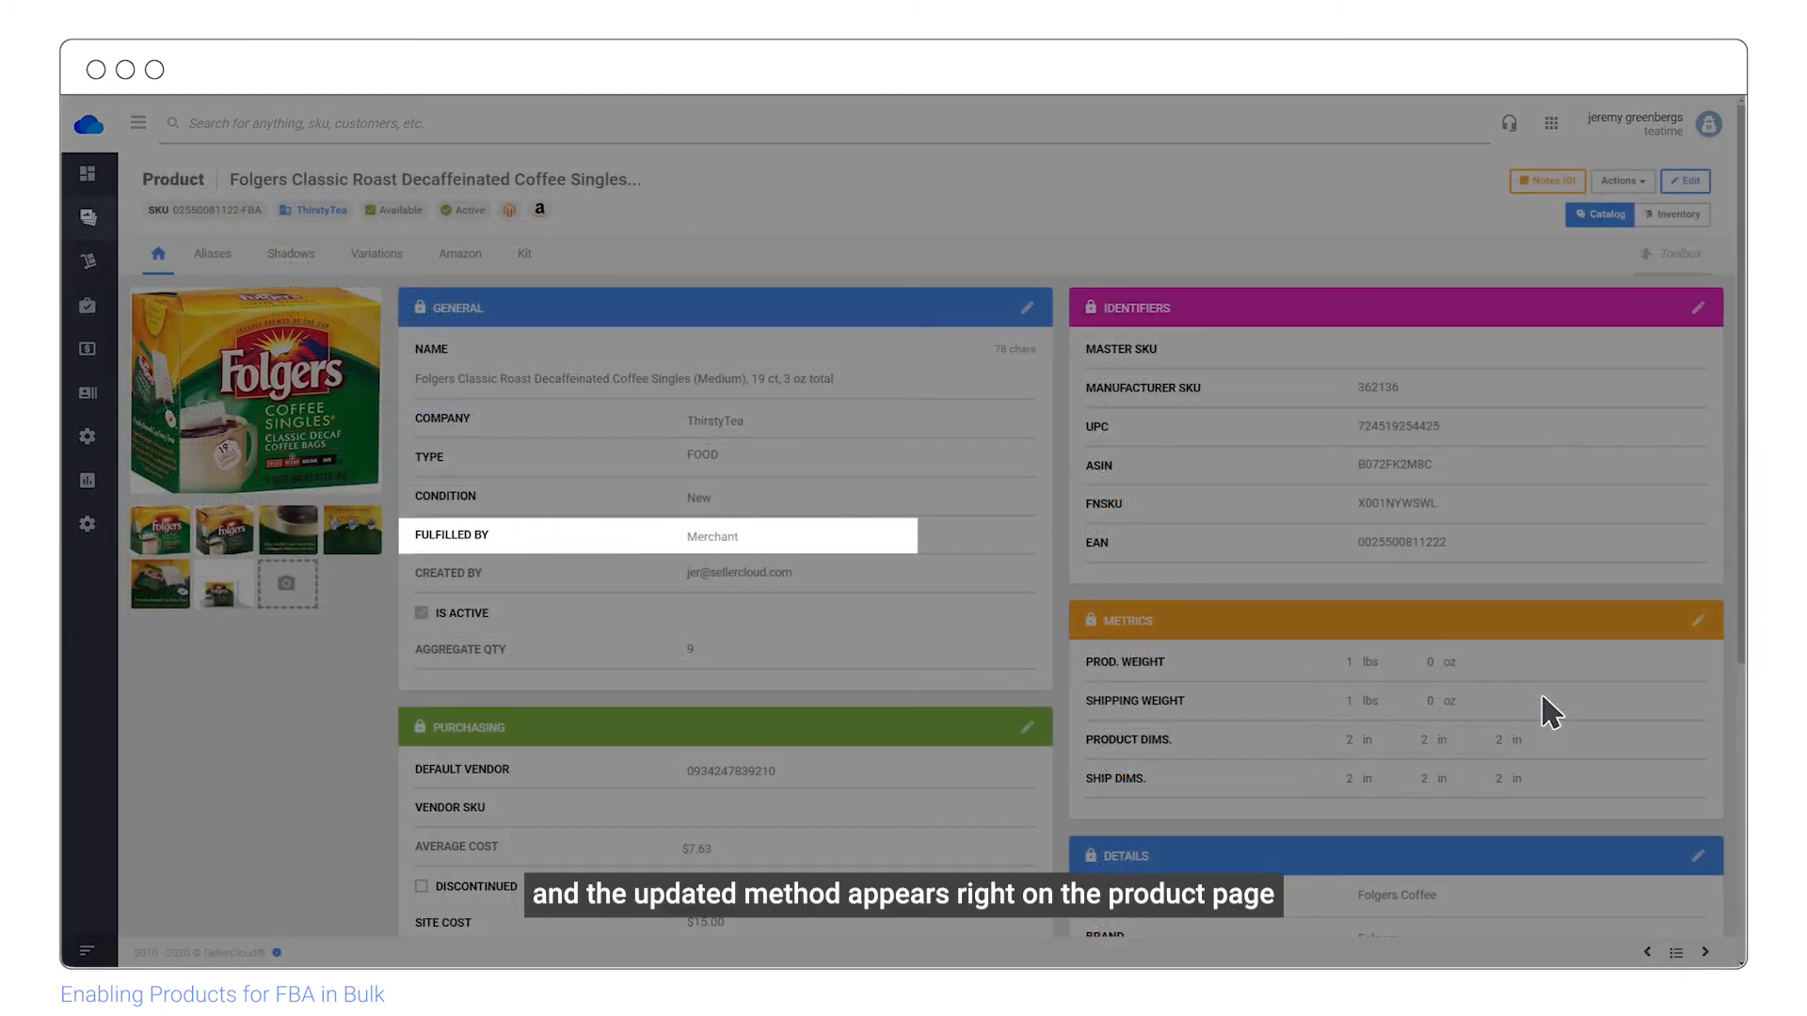